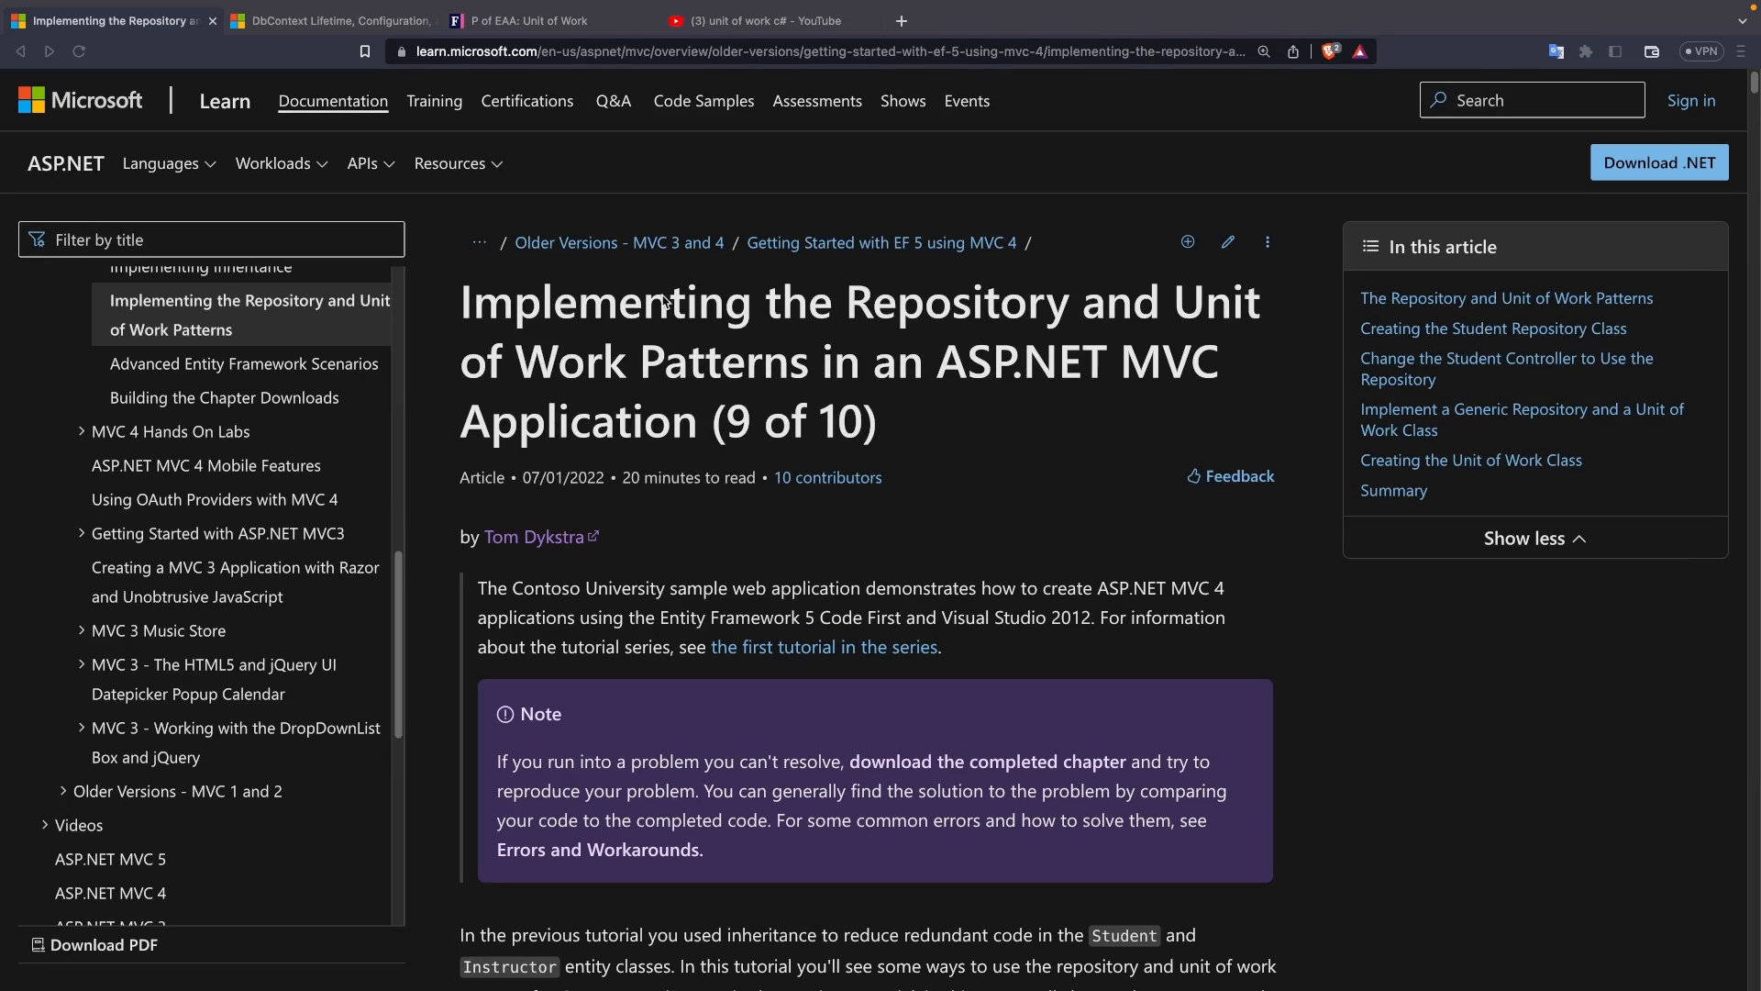
Step: Scroll the repository tutorial down to the UnitOfWork class code, then switch to the DbContext Lifetime article
triple_click(662, 301)
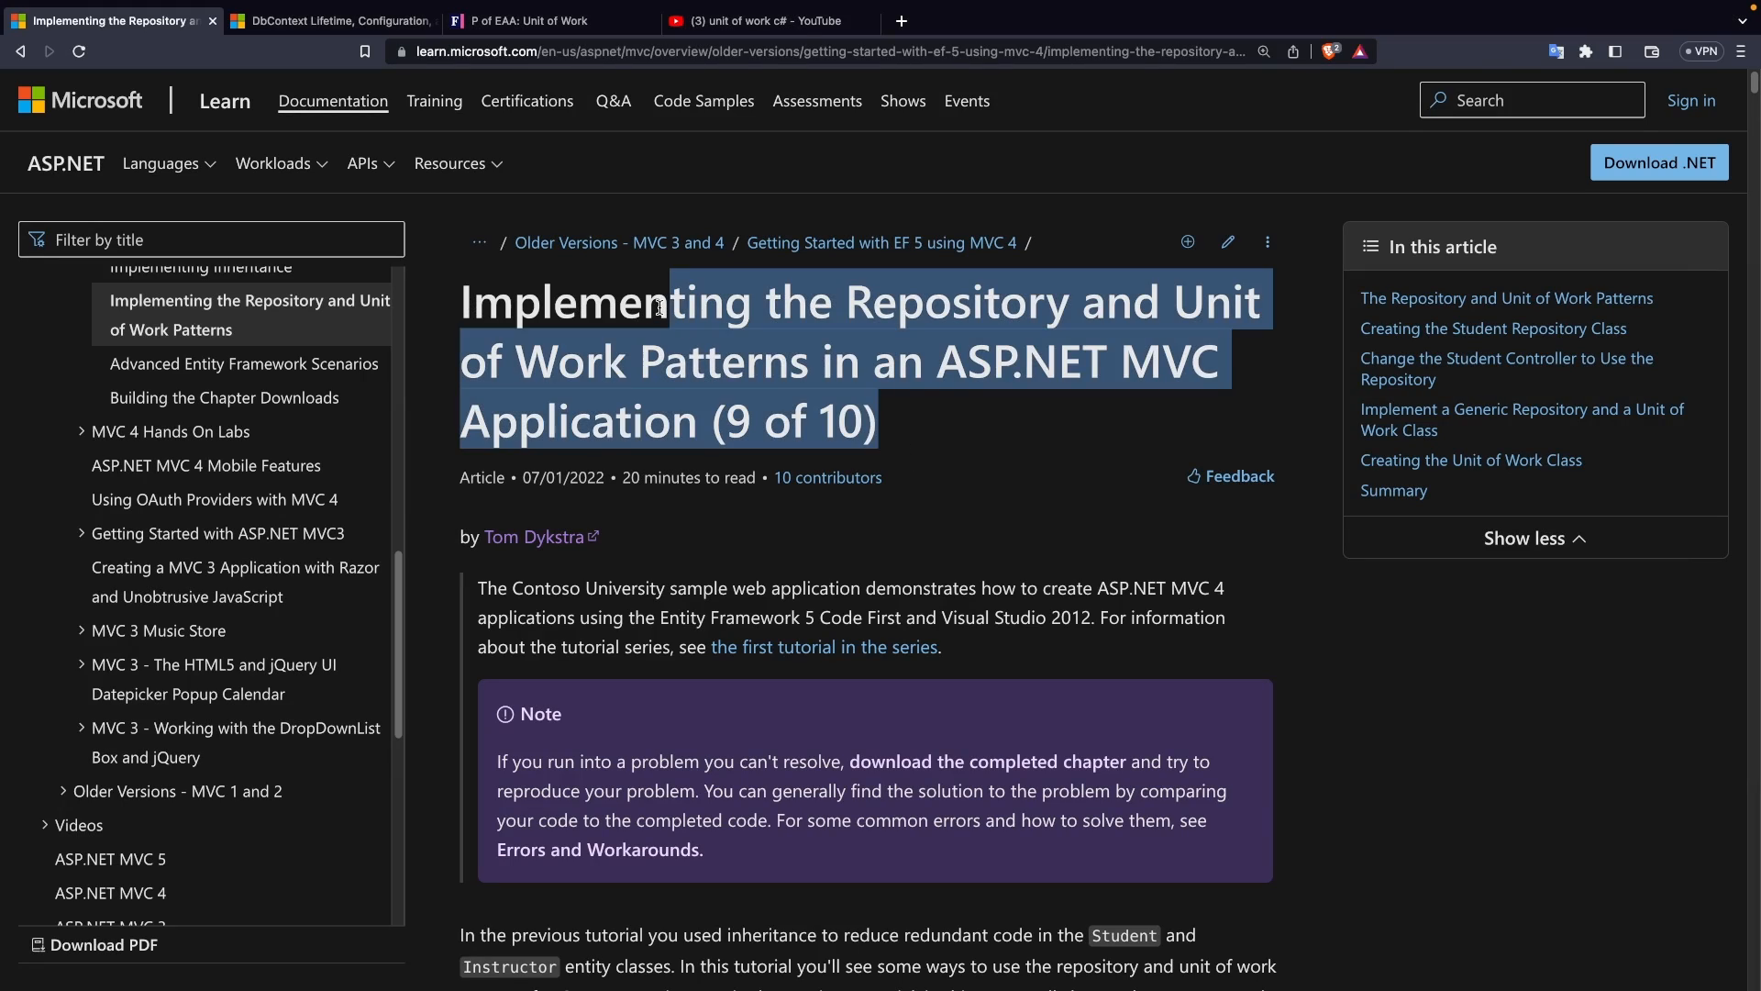
scroll("down", 3)
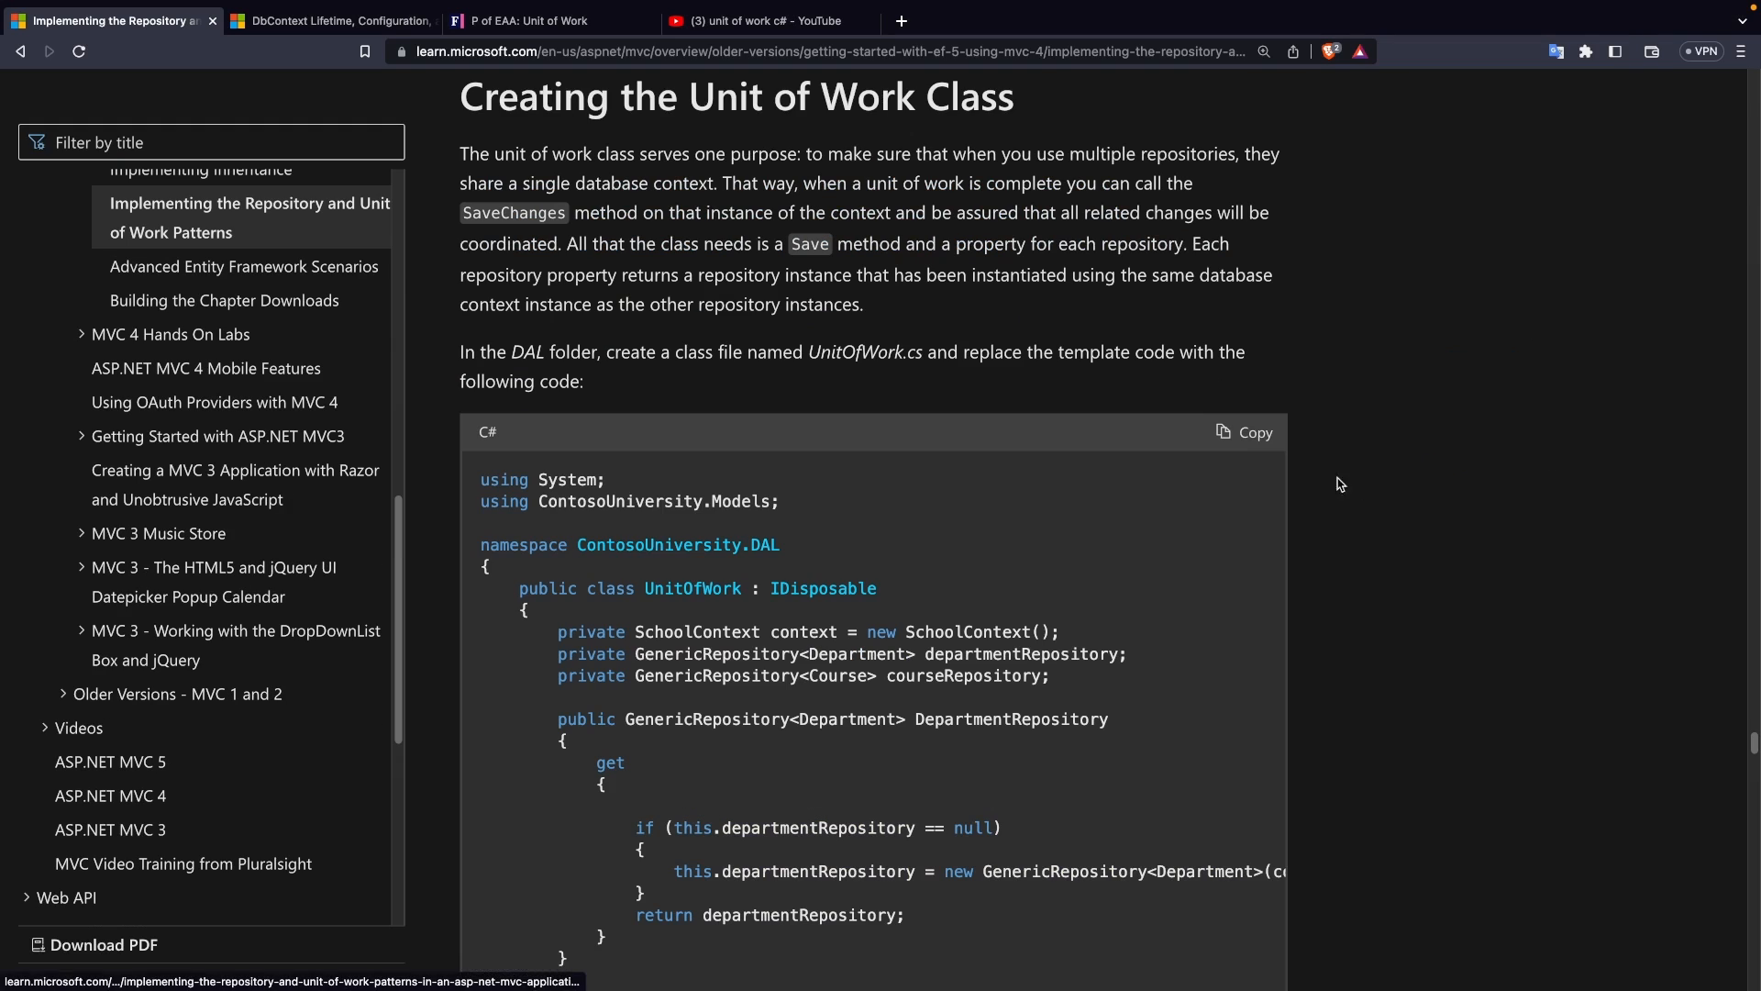
scroll("down", 3)
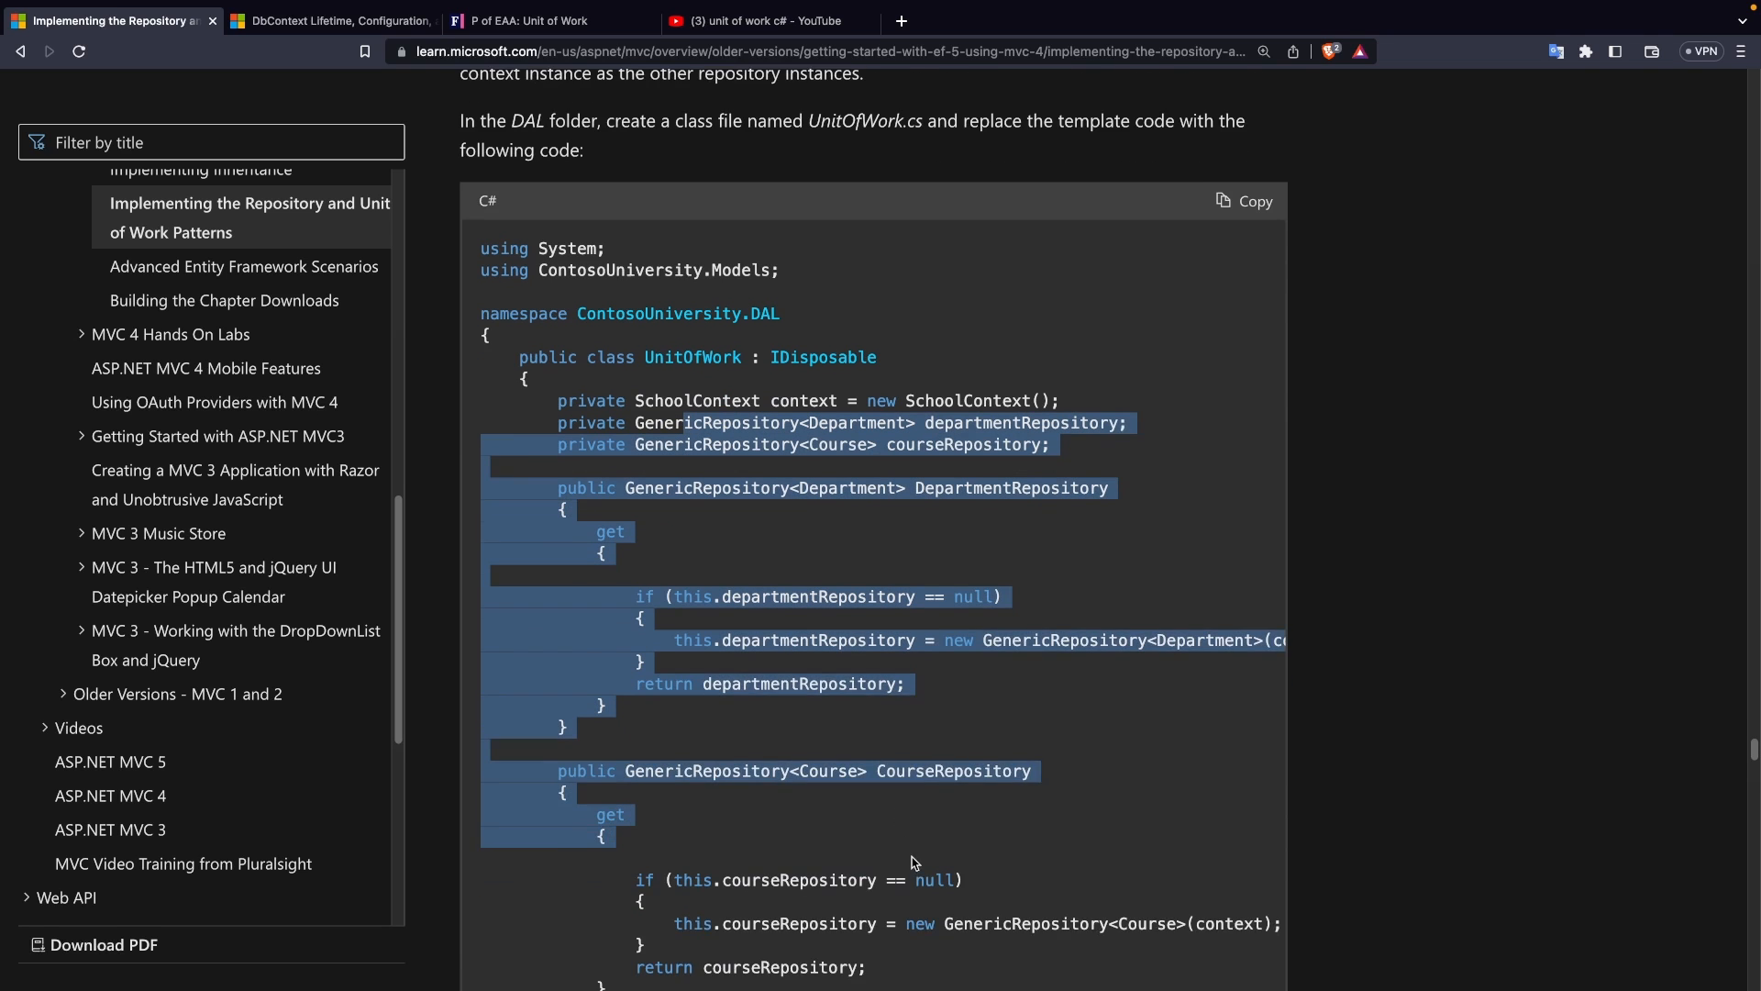
scroll("down", 3)
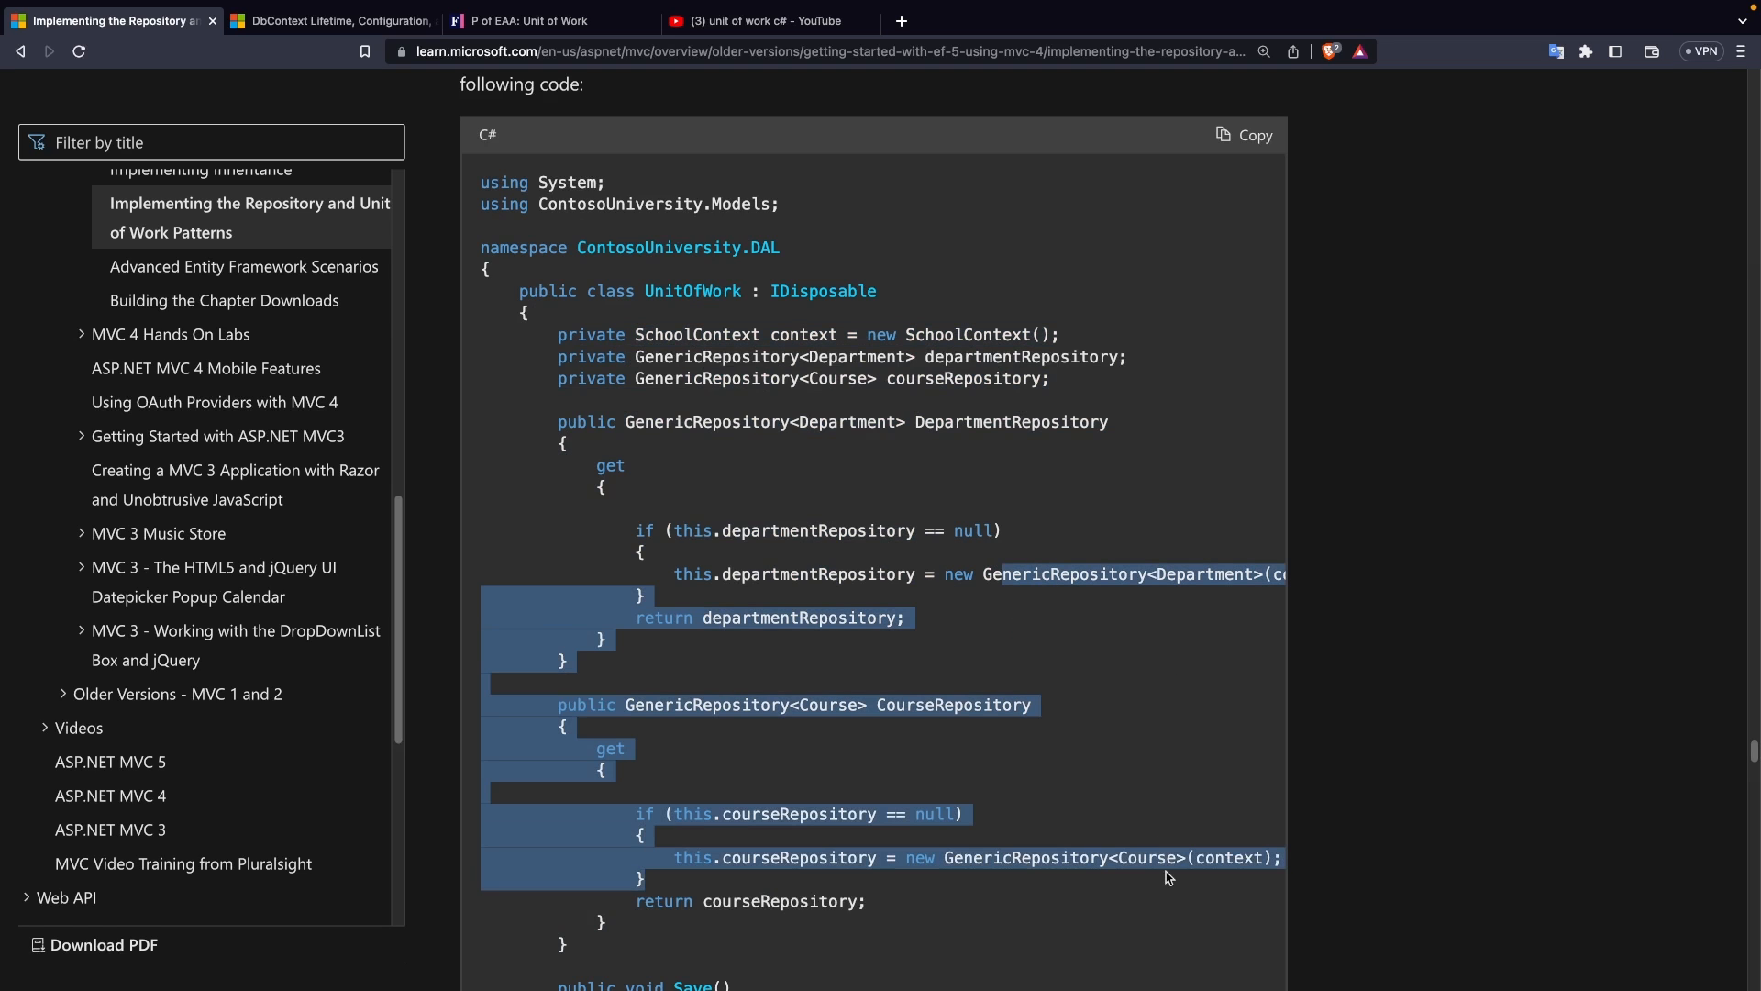
left_click(1017, 567)
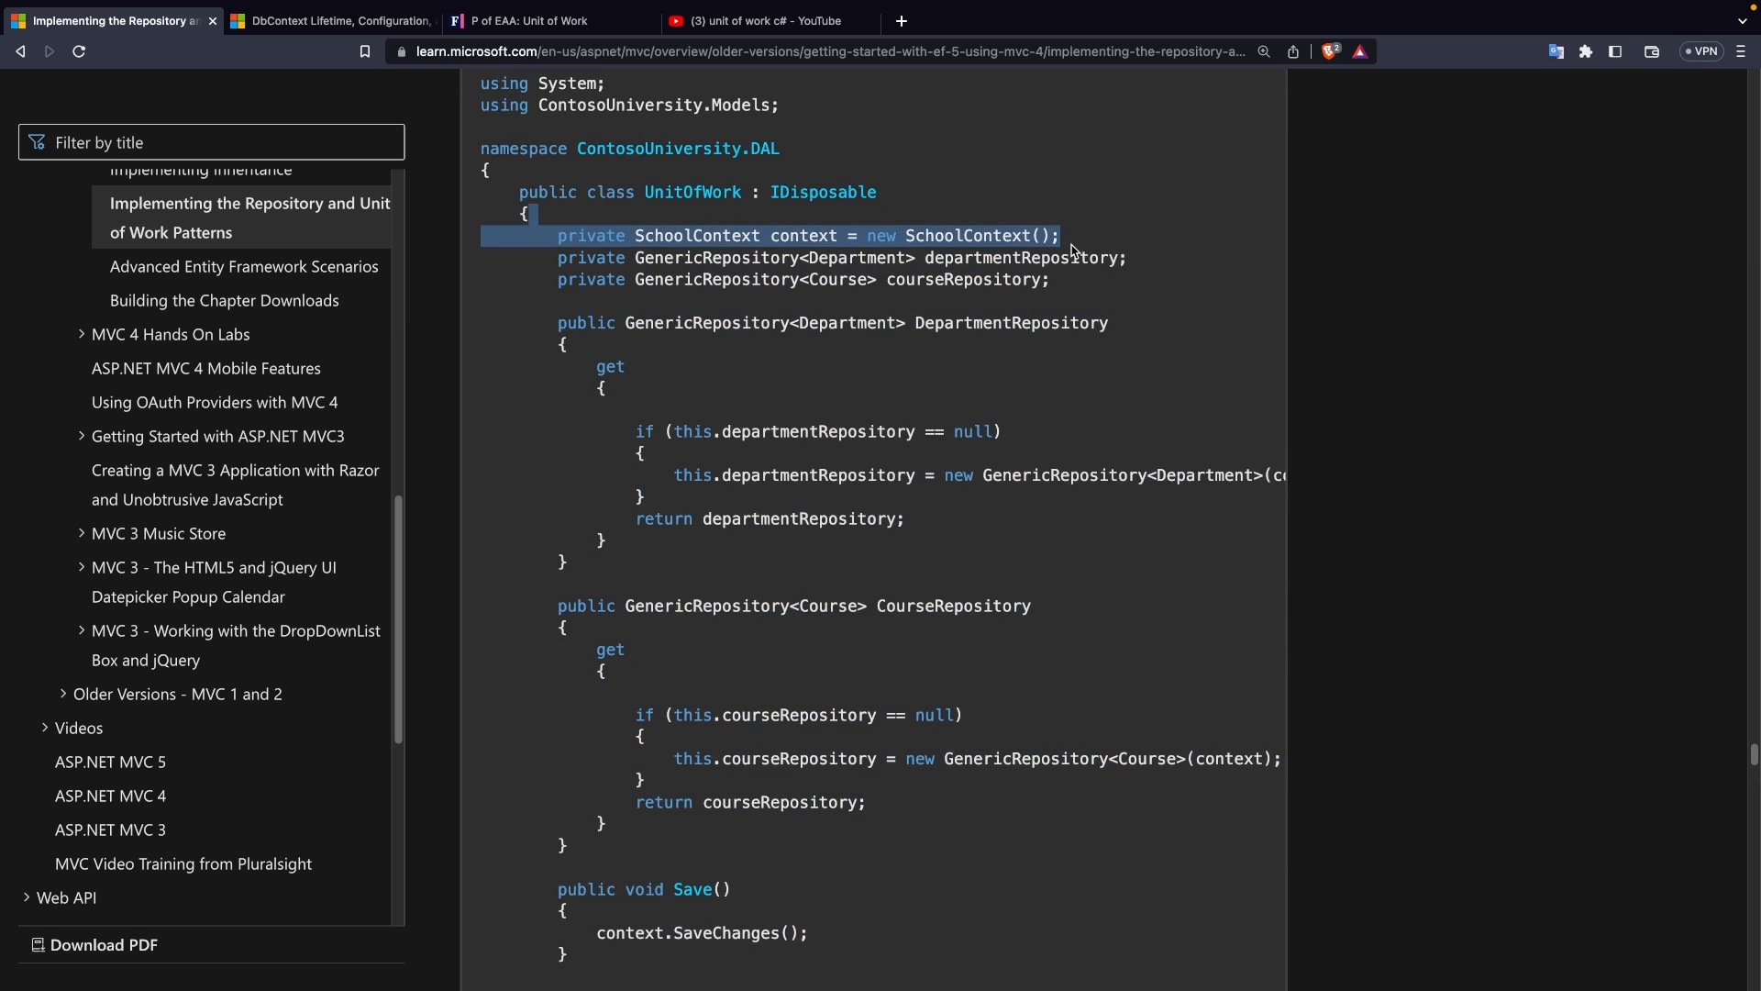
mouse_move(1015, 304)
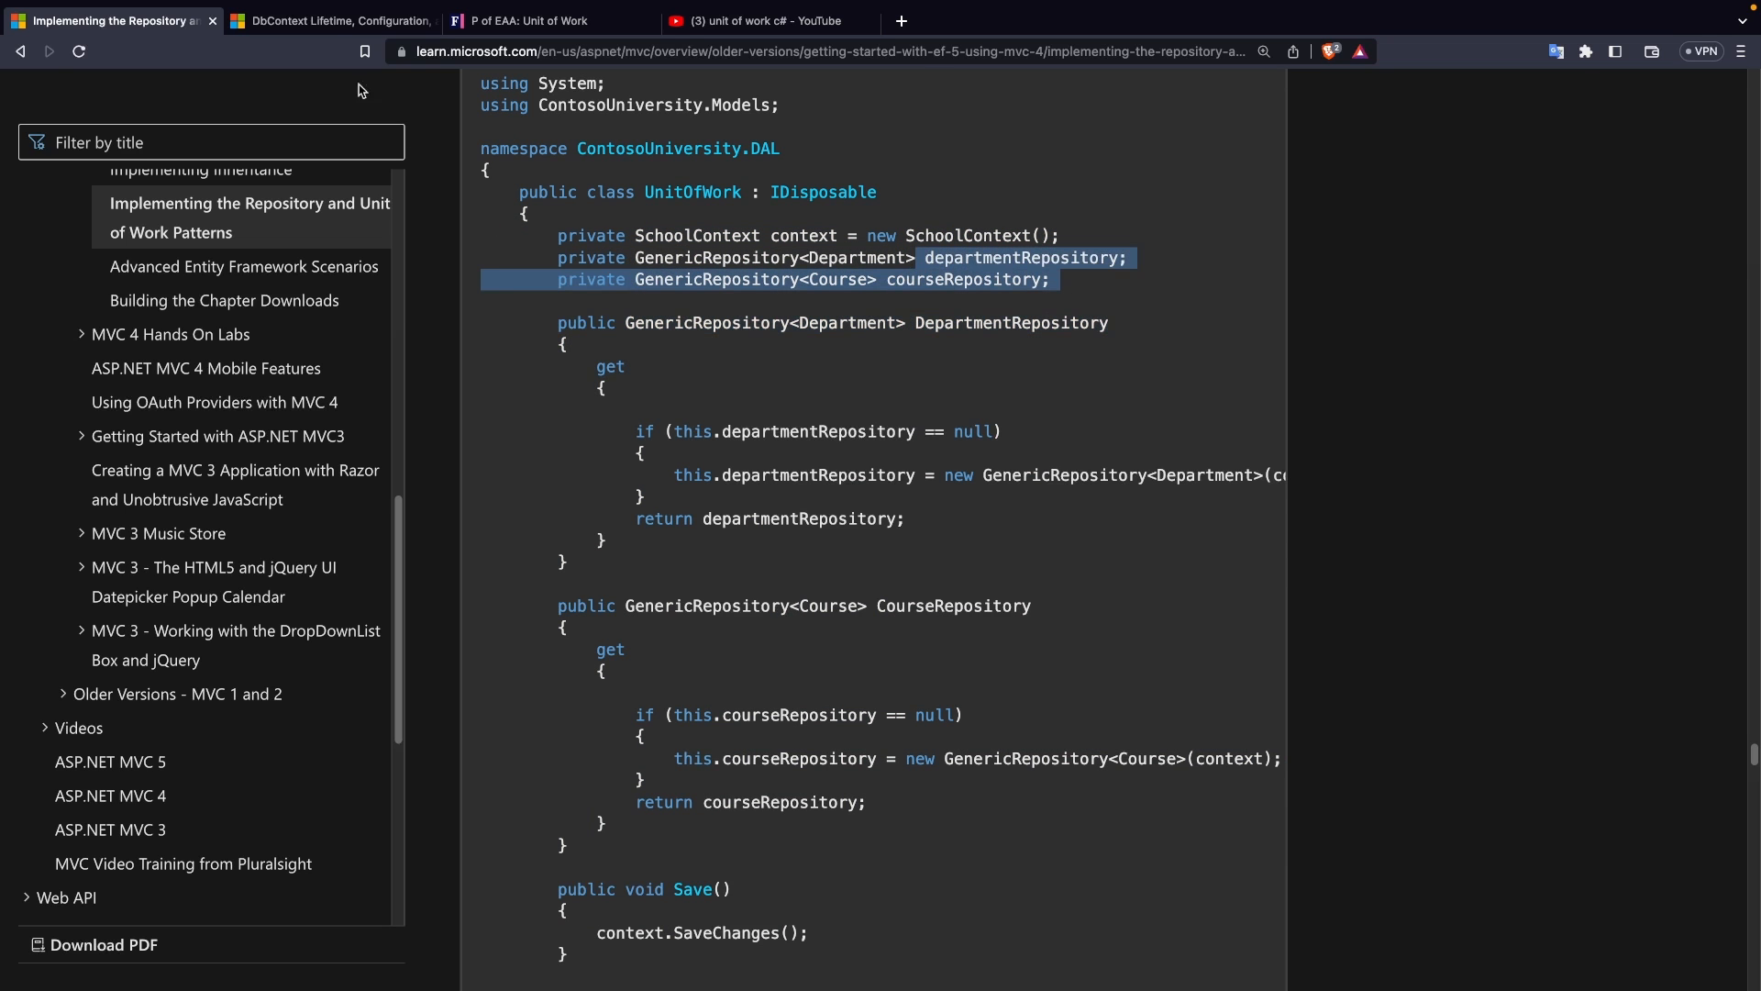
left_click(329, 20)
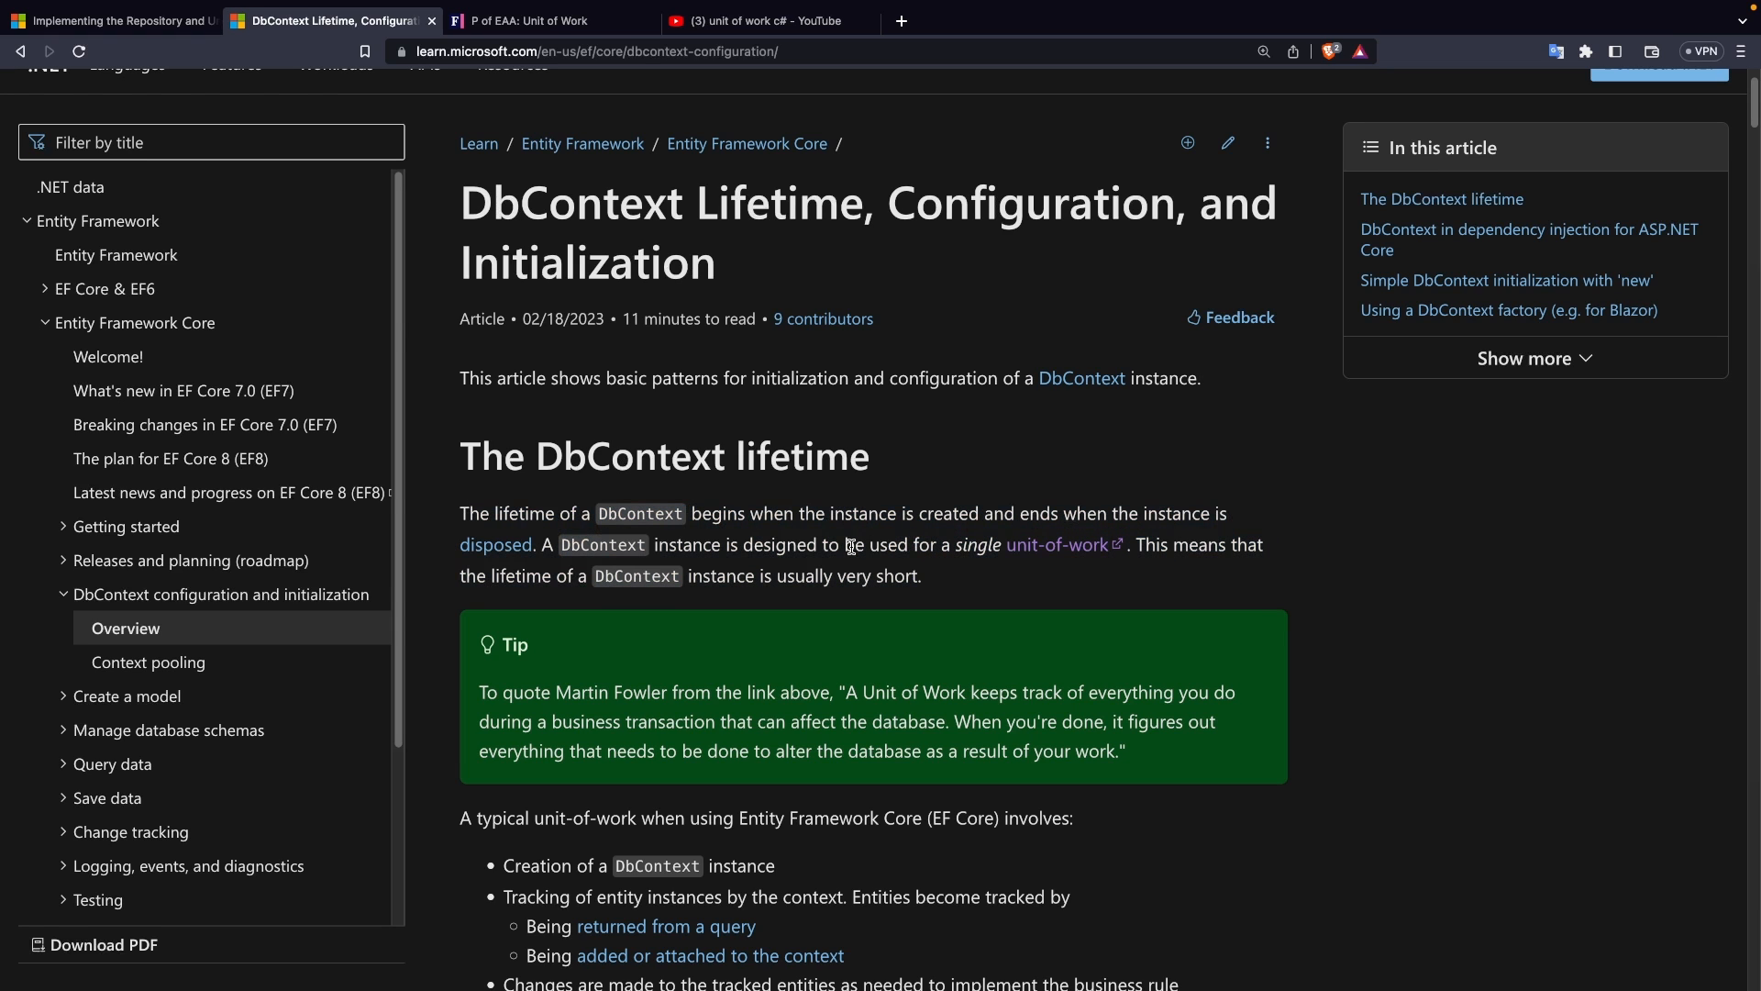
mouse_move(828, 501)
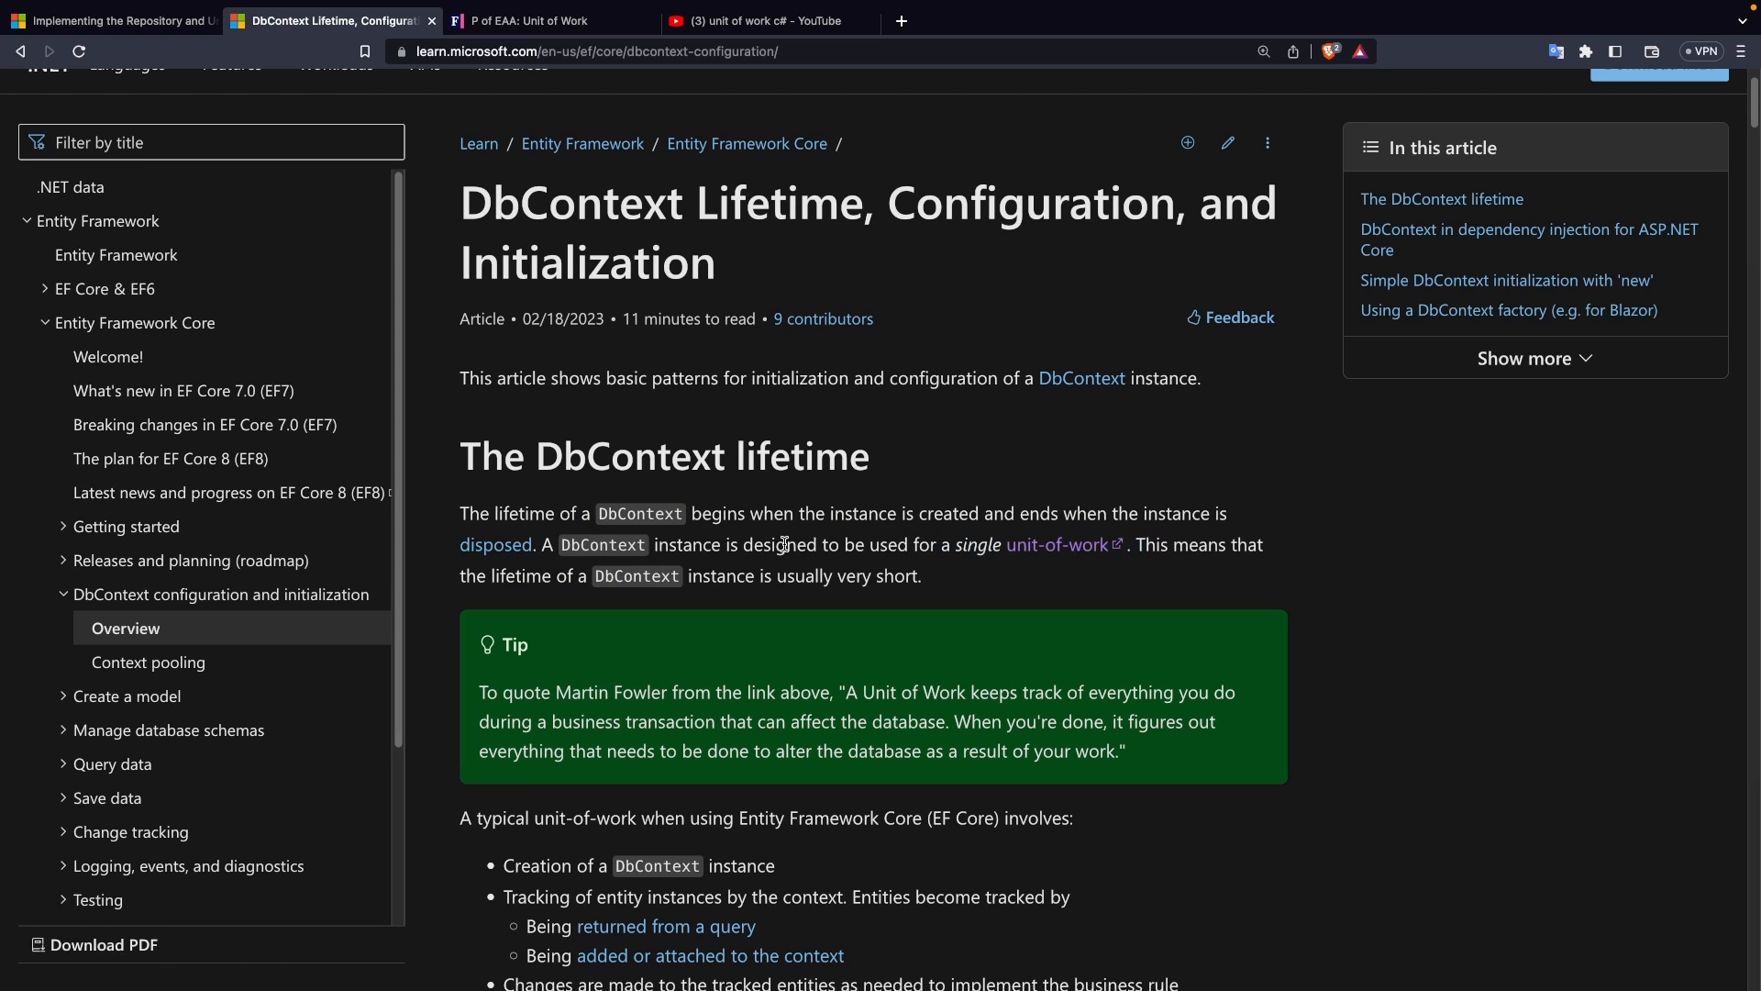
Step: Switch to the 'P of EAA: Unit of Work' tab to view Martin Fowler's page
left_click(529, 20)
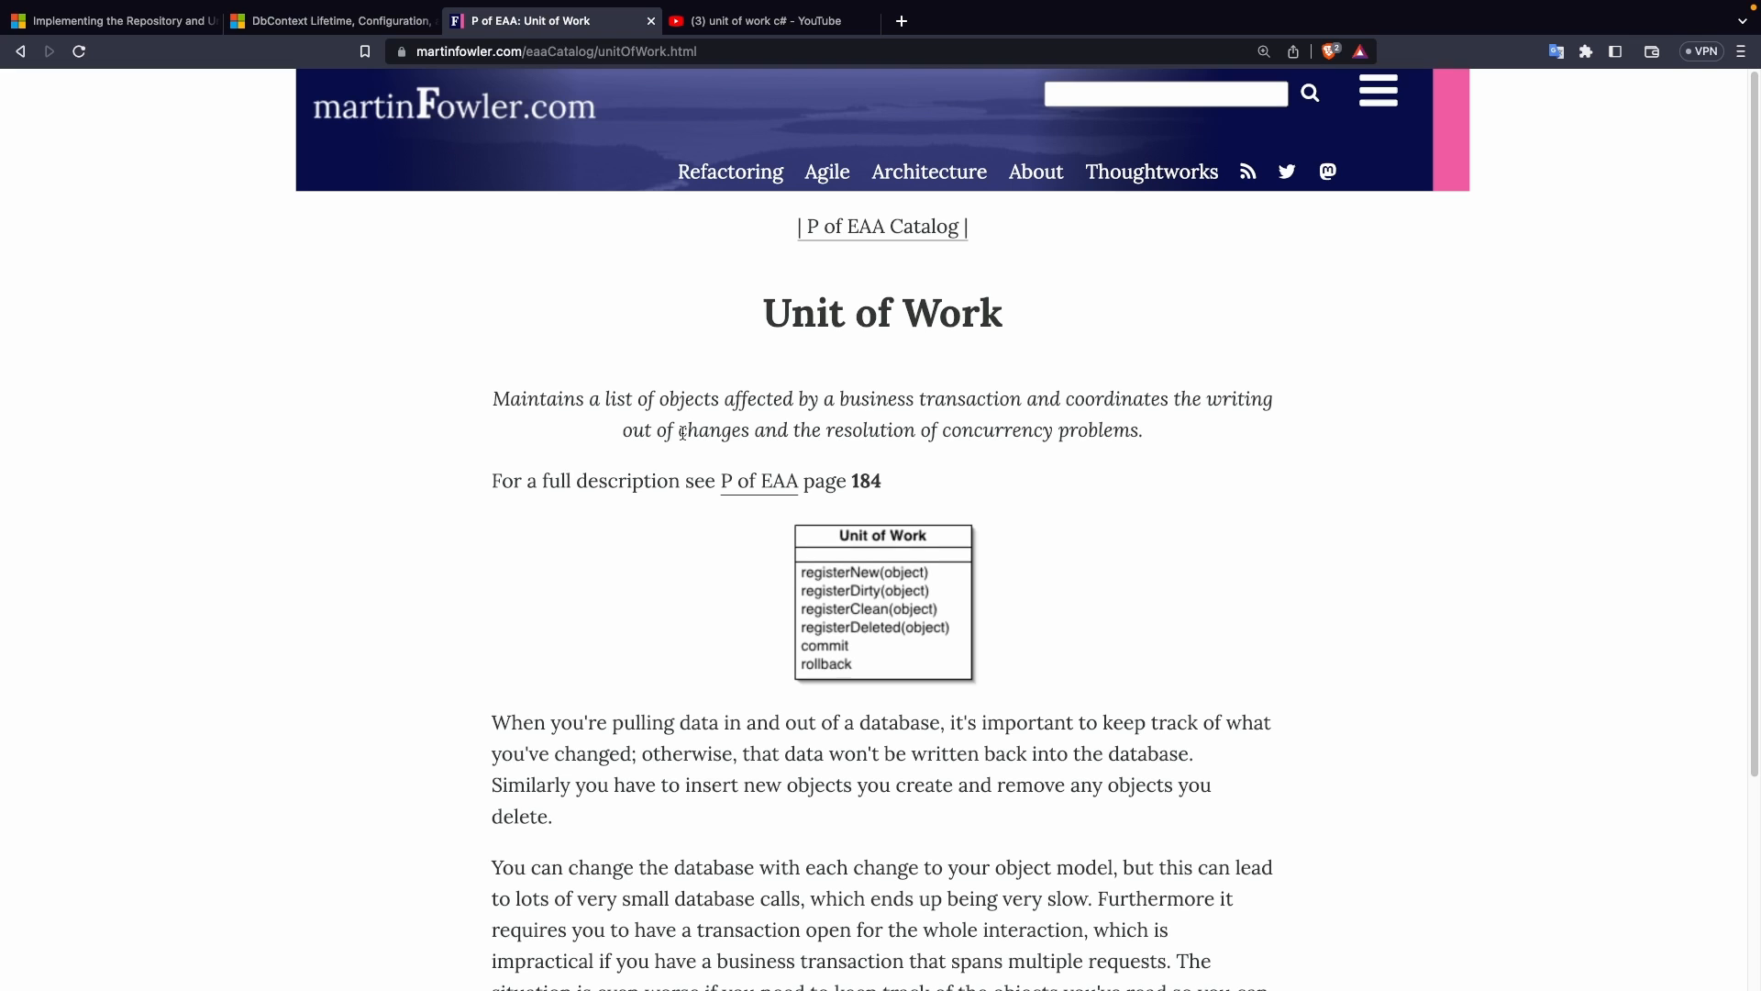
double_click(881, 312)
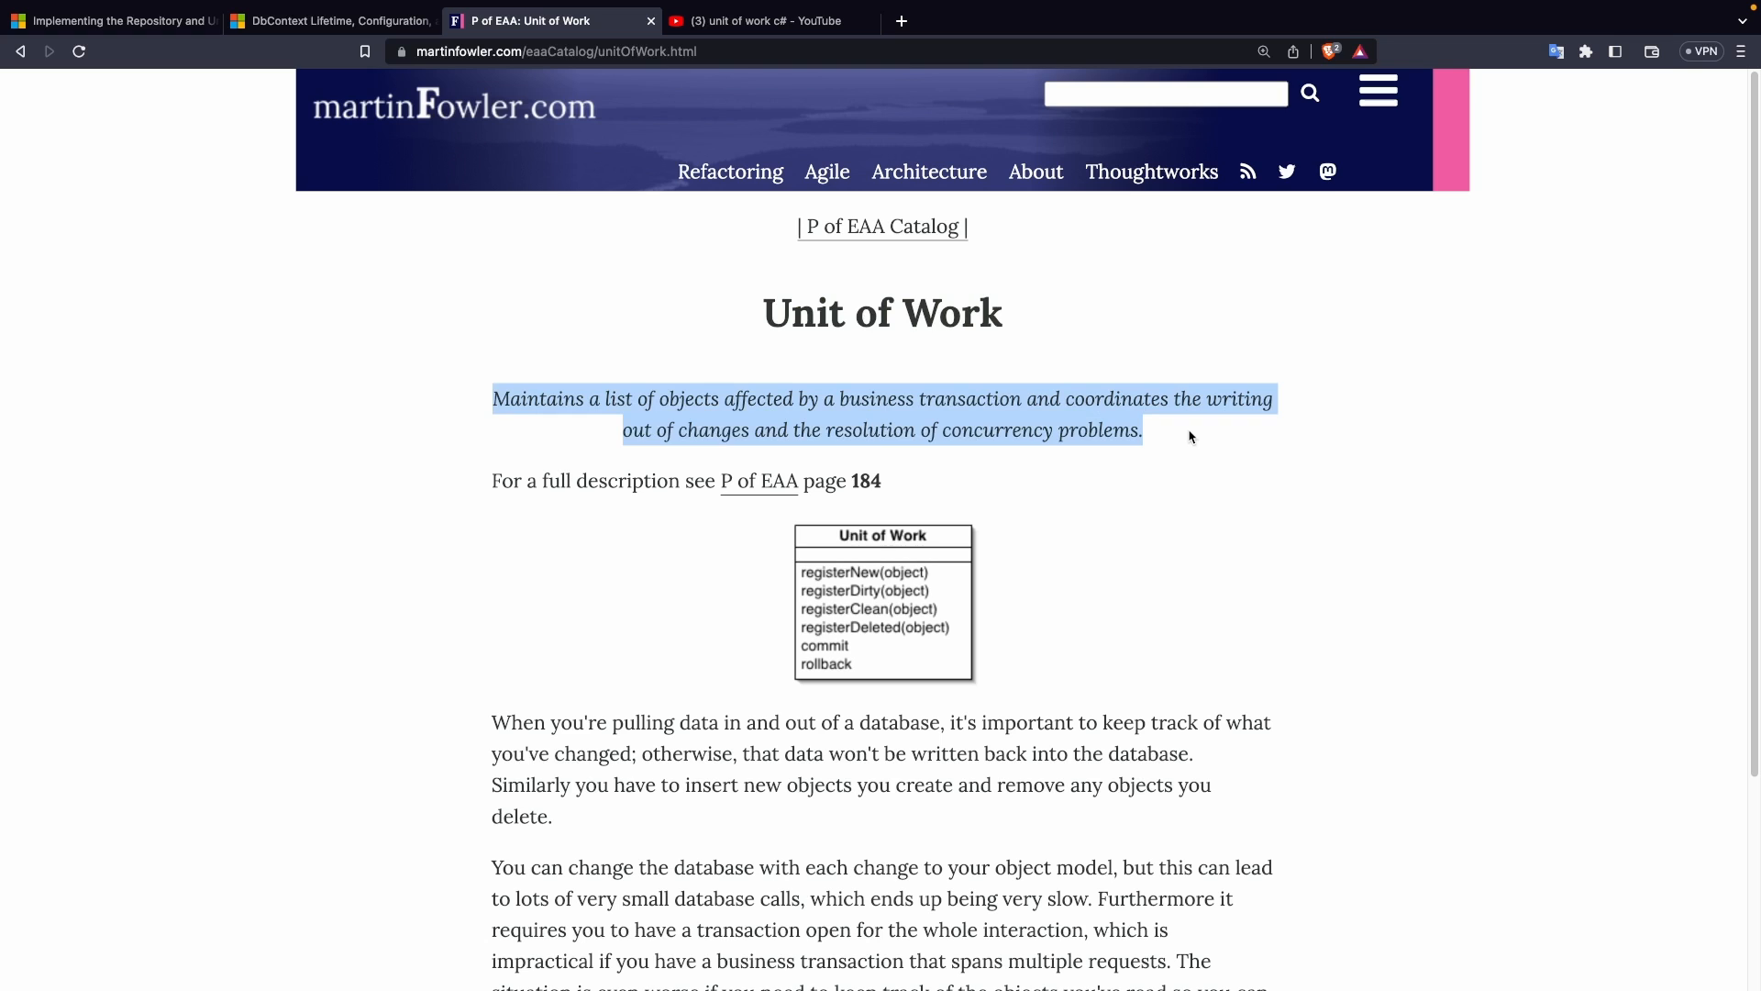
mouse_move(565, 400)
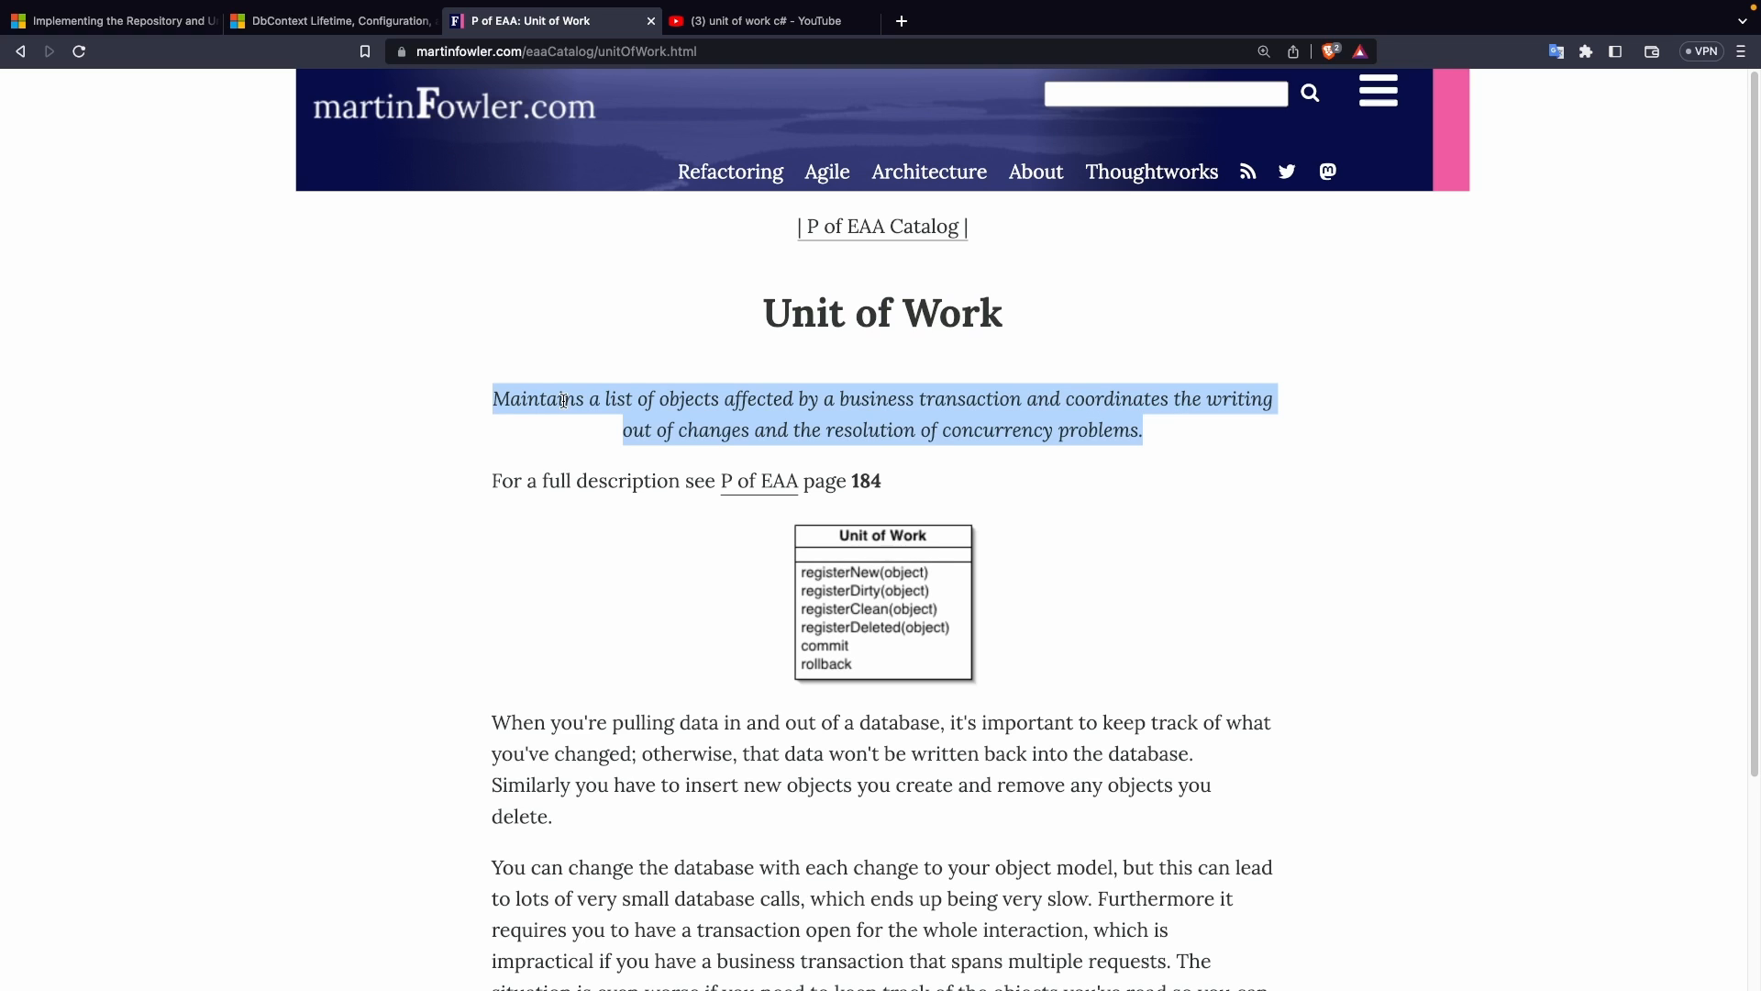
mouse_move(1172, 394)
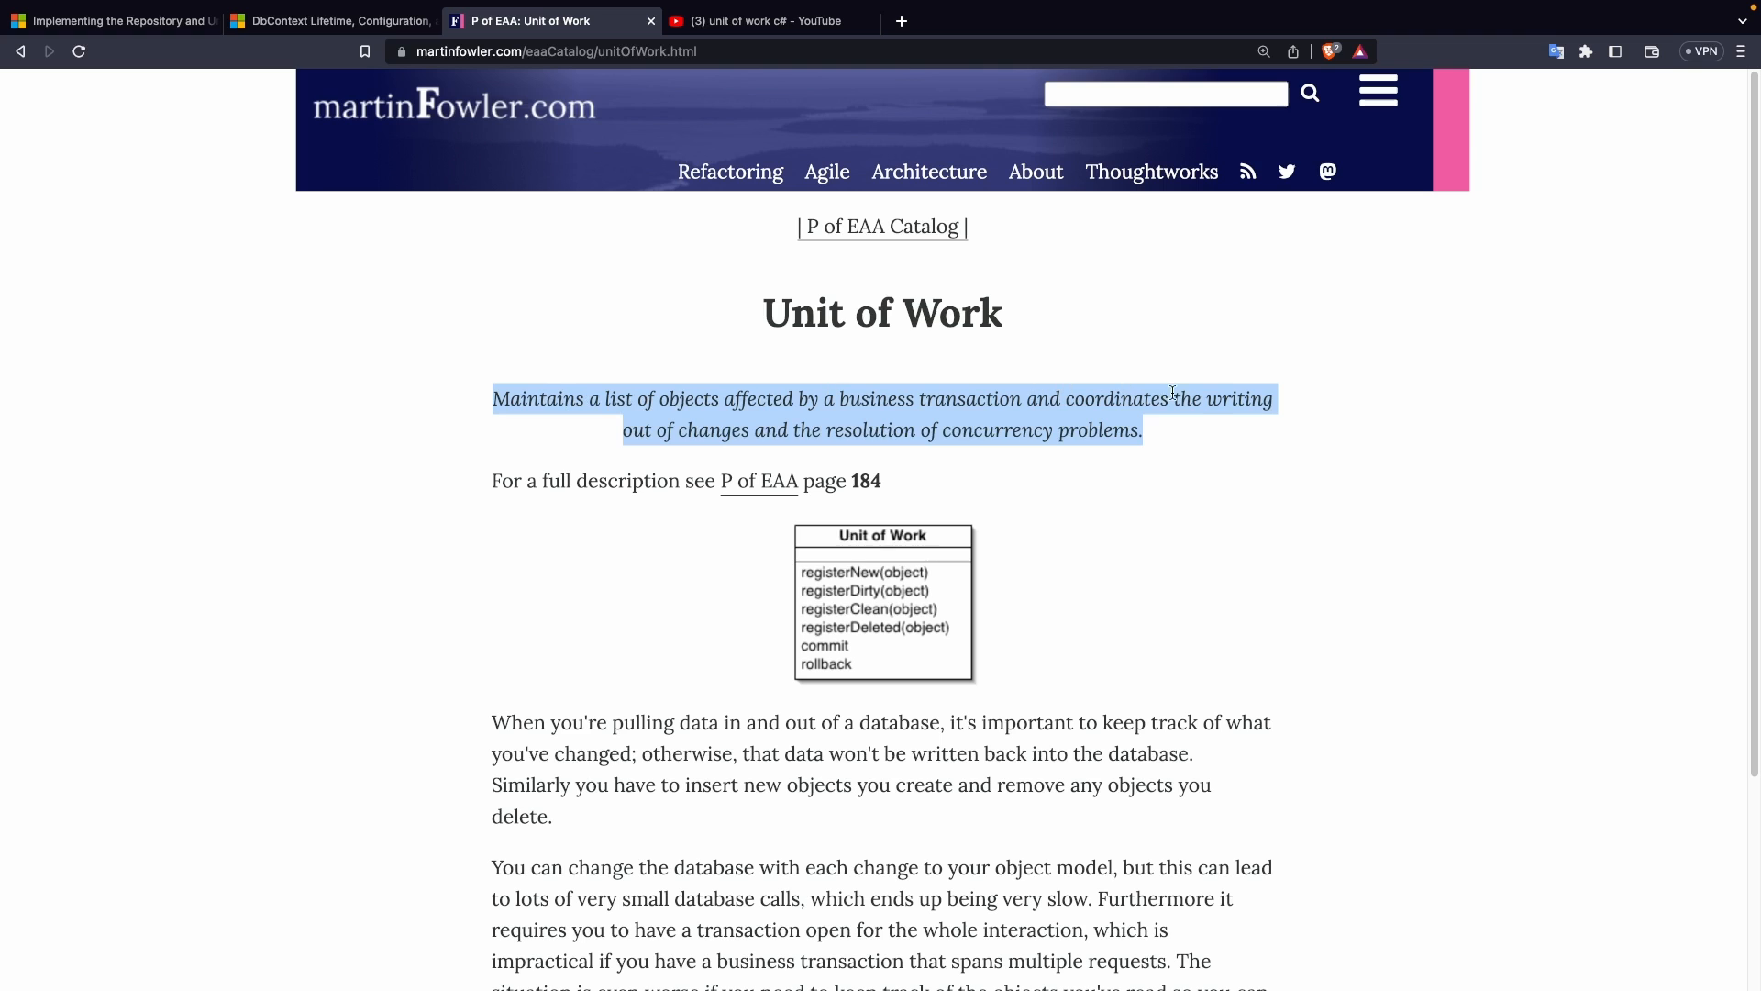
mouse_move(1181, 438)
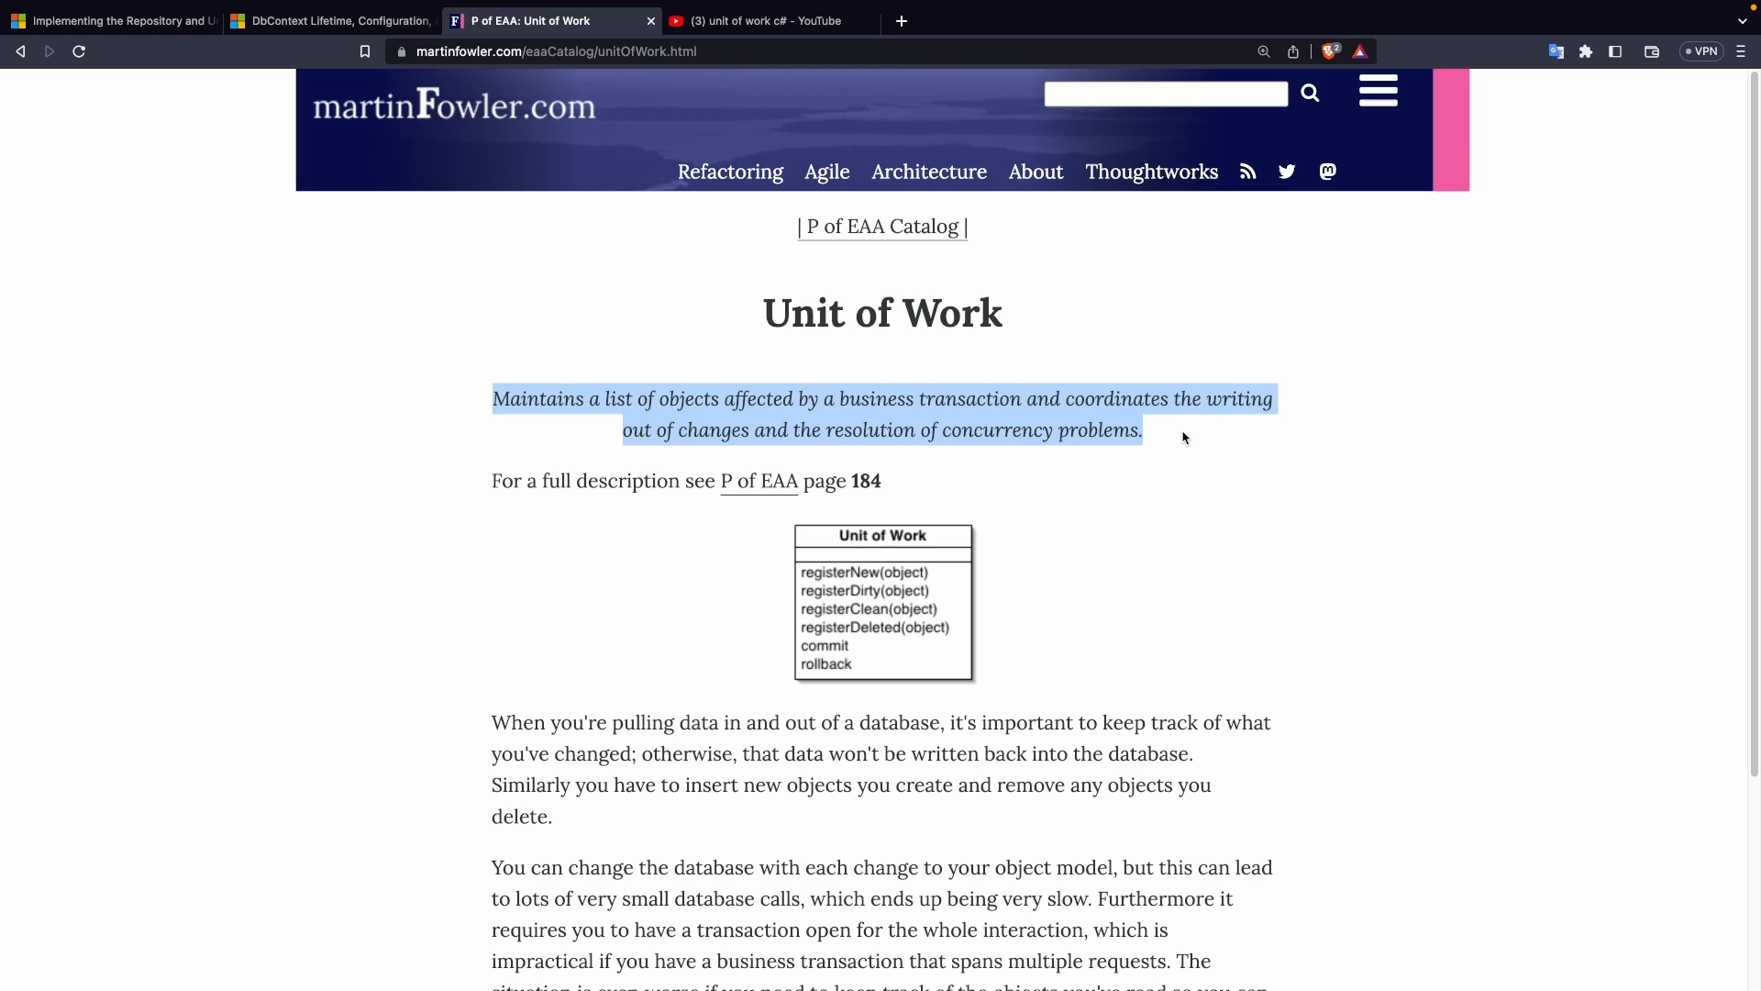
mouse_move(489, 407)
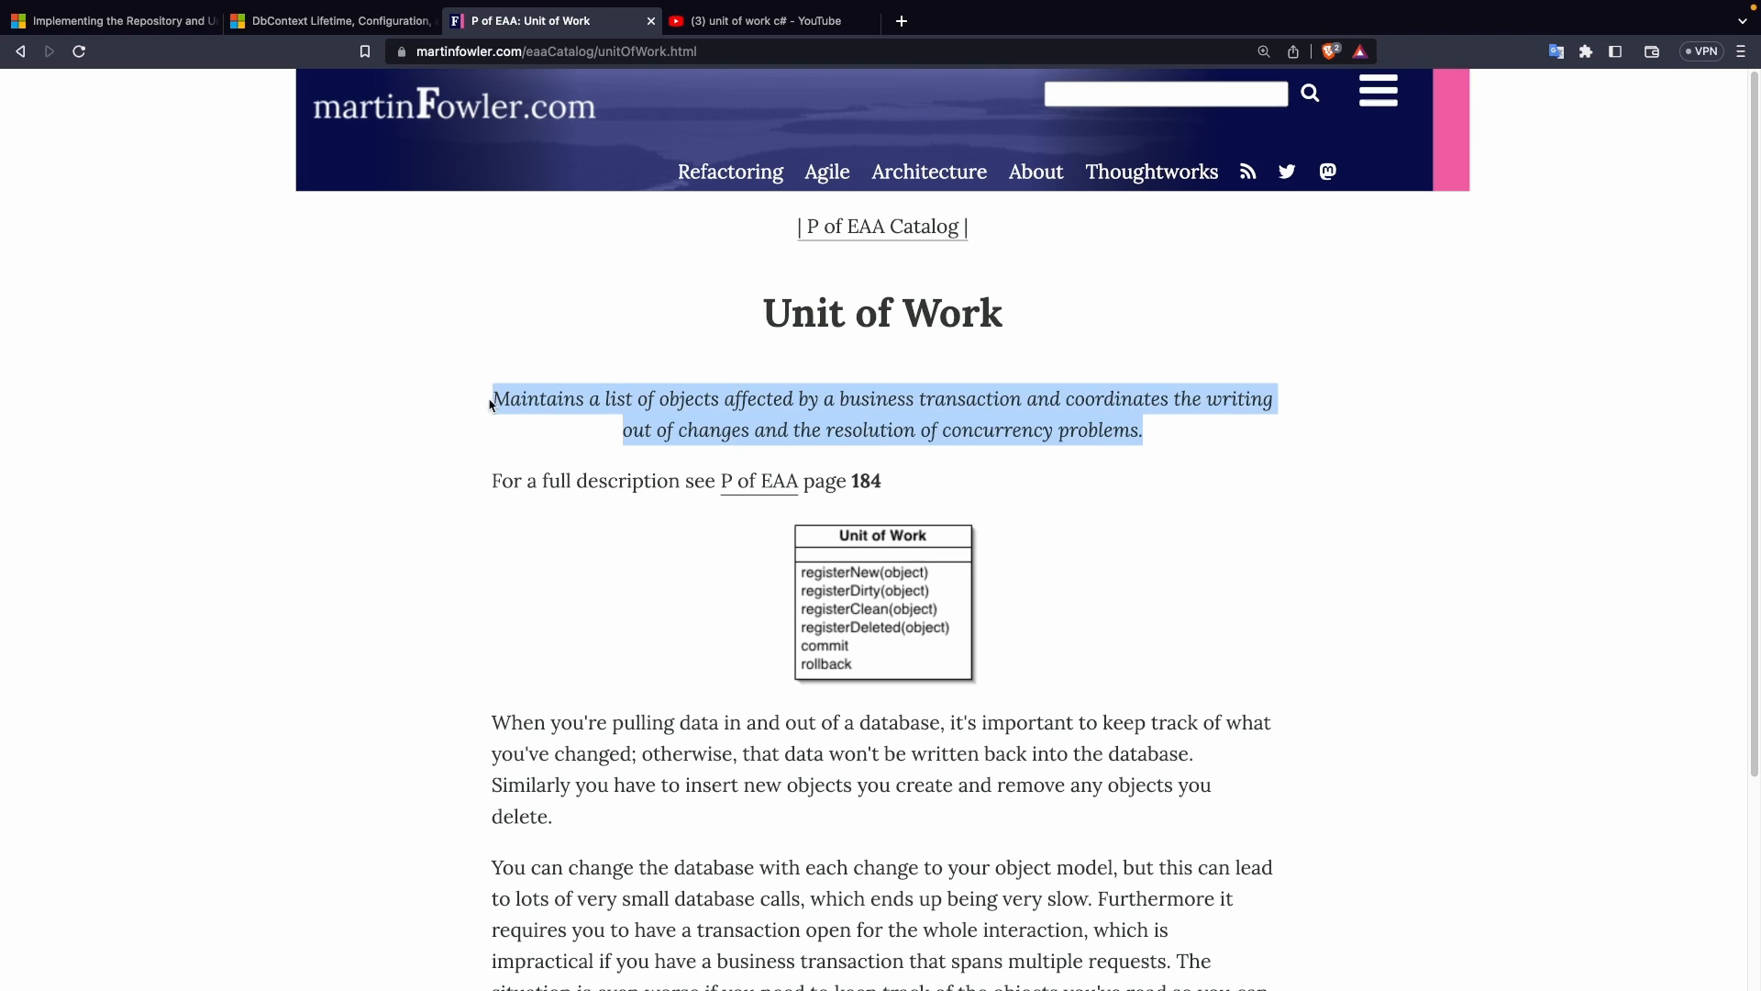
mouse_move(1210, 479)
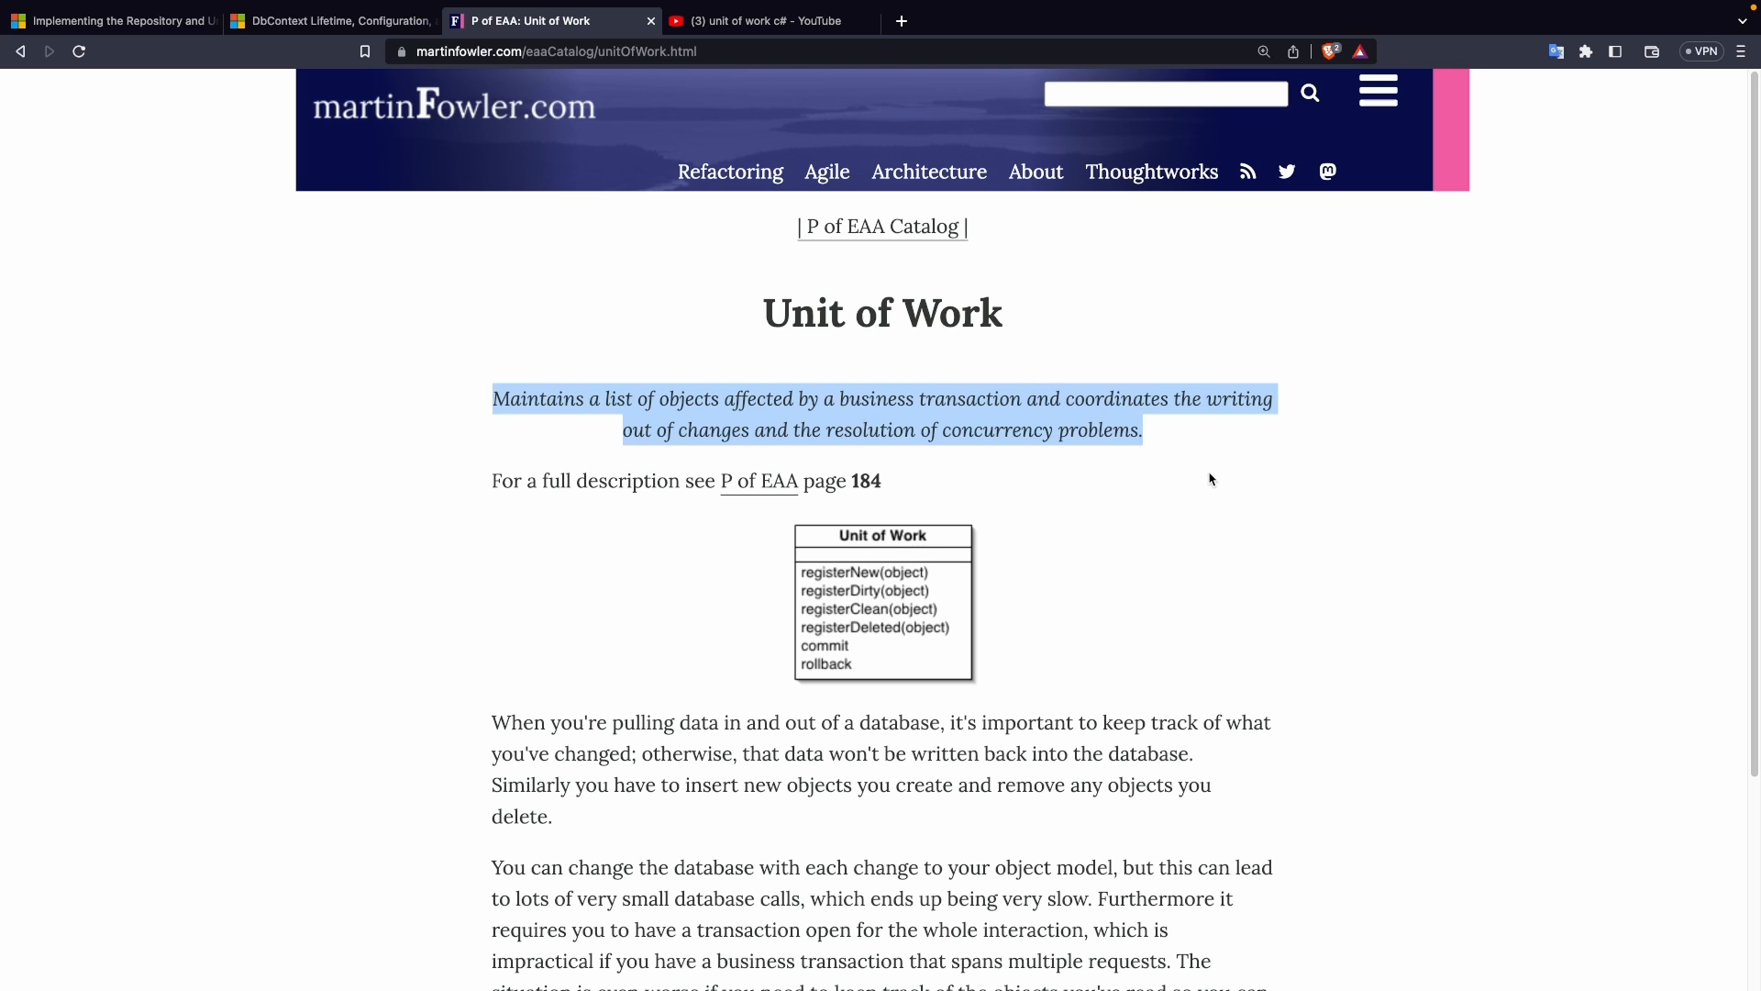
mouse_move(1225, 466)
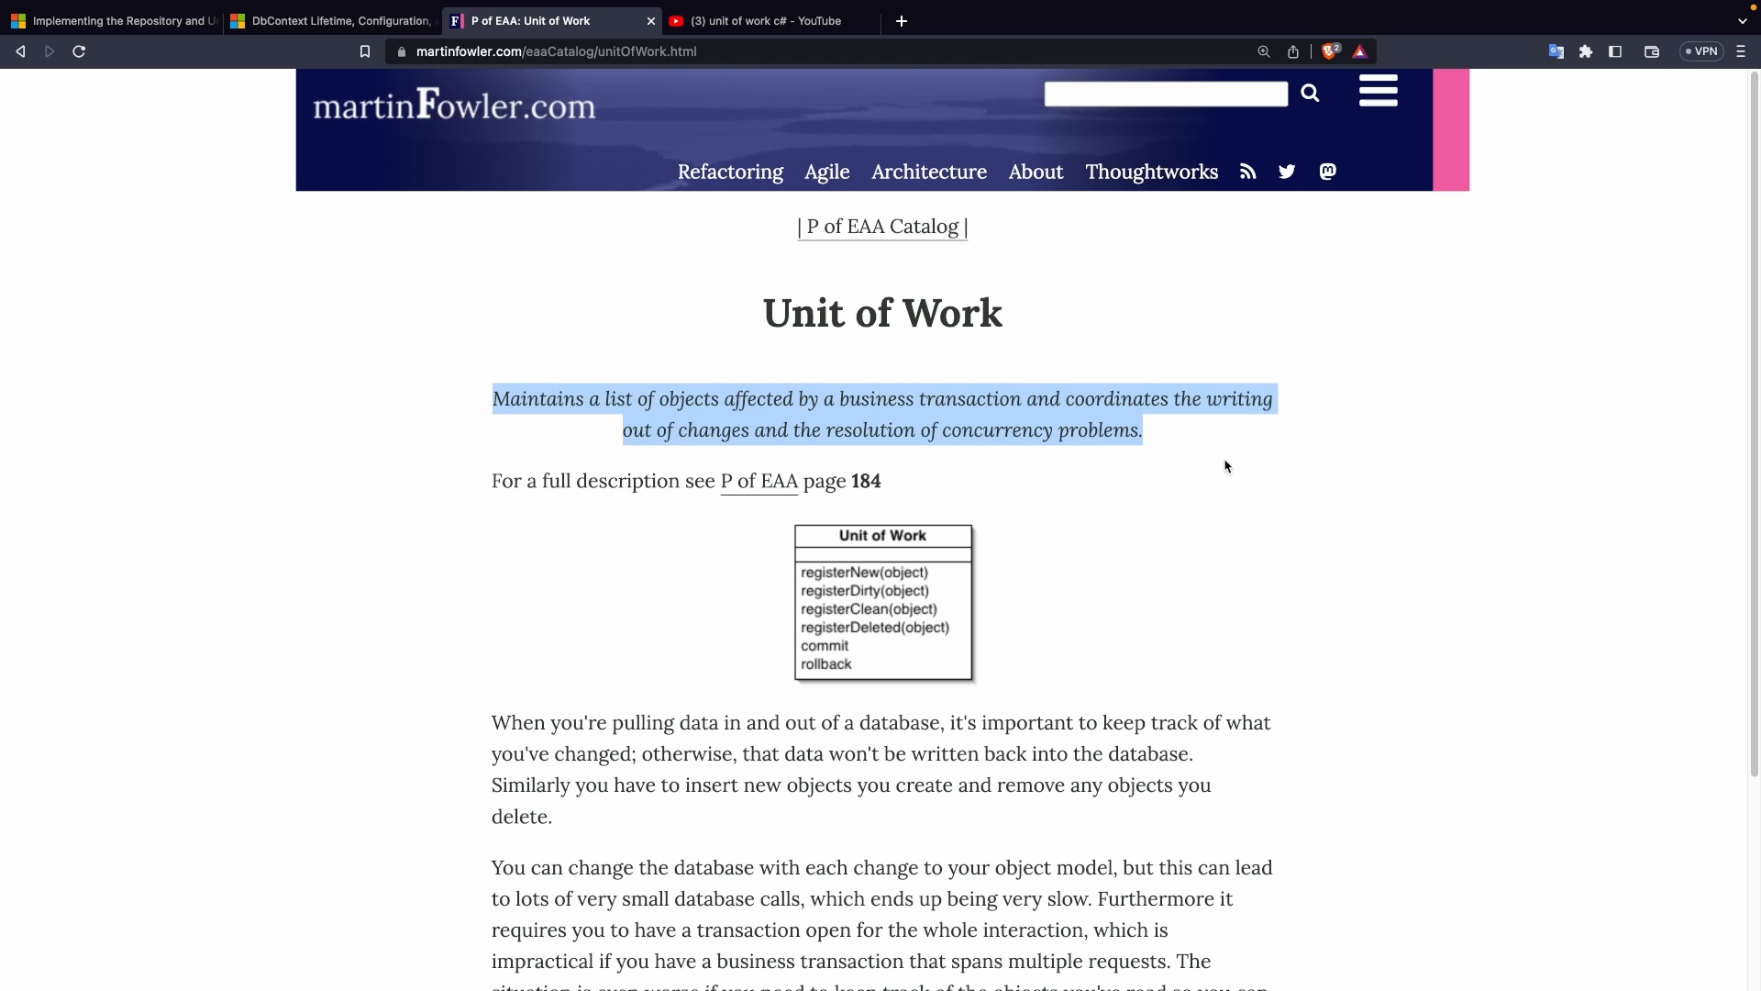
mouse_move(1219, 474)
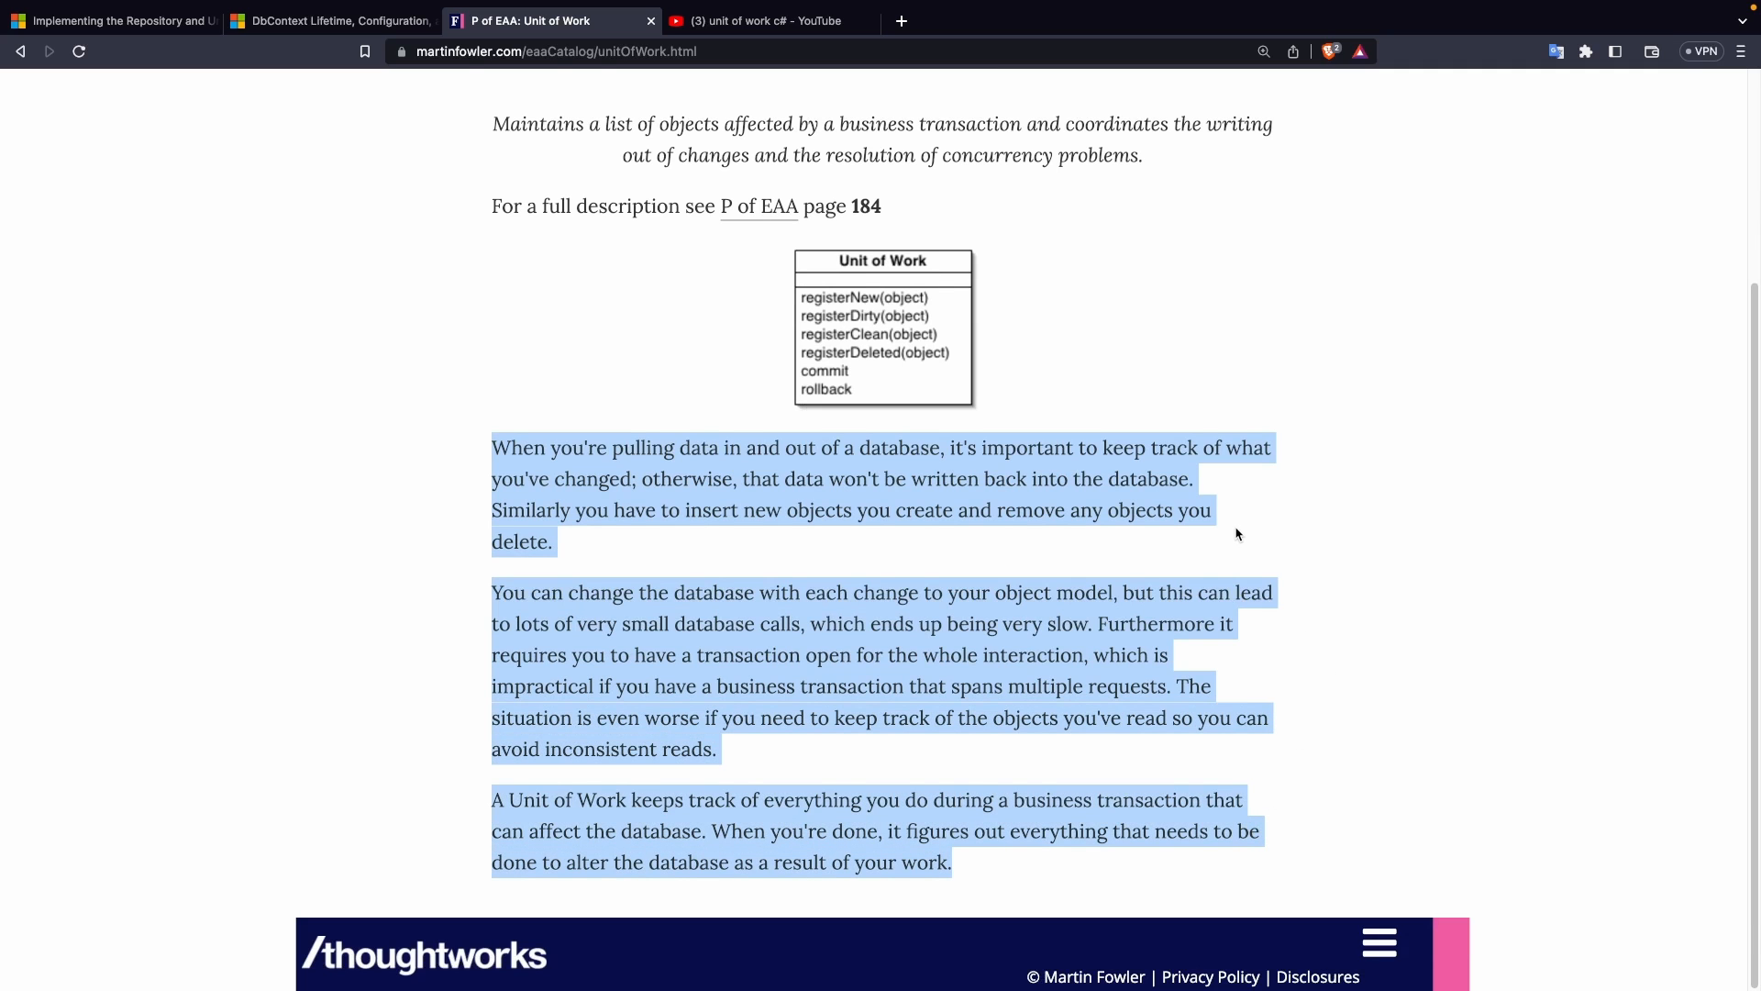
mouse_move(1229, 414)
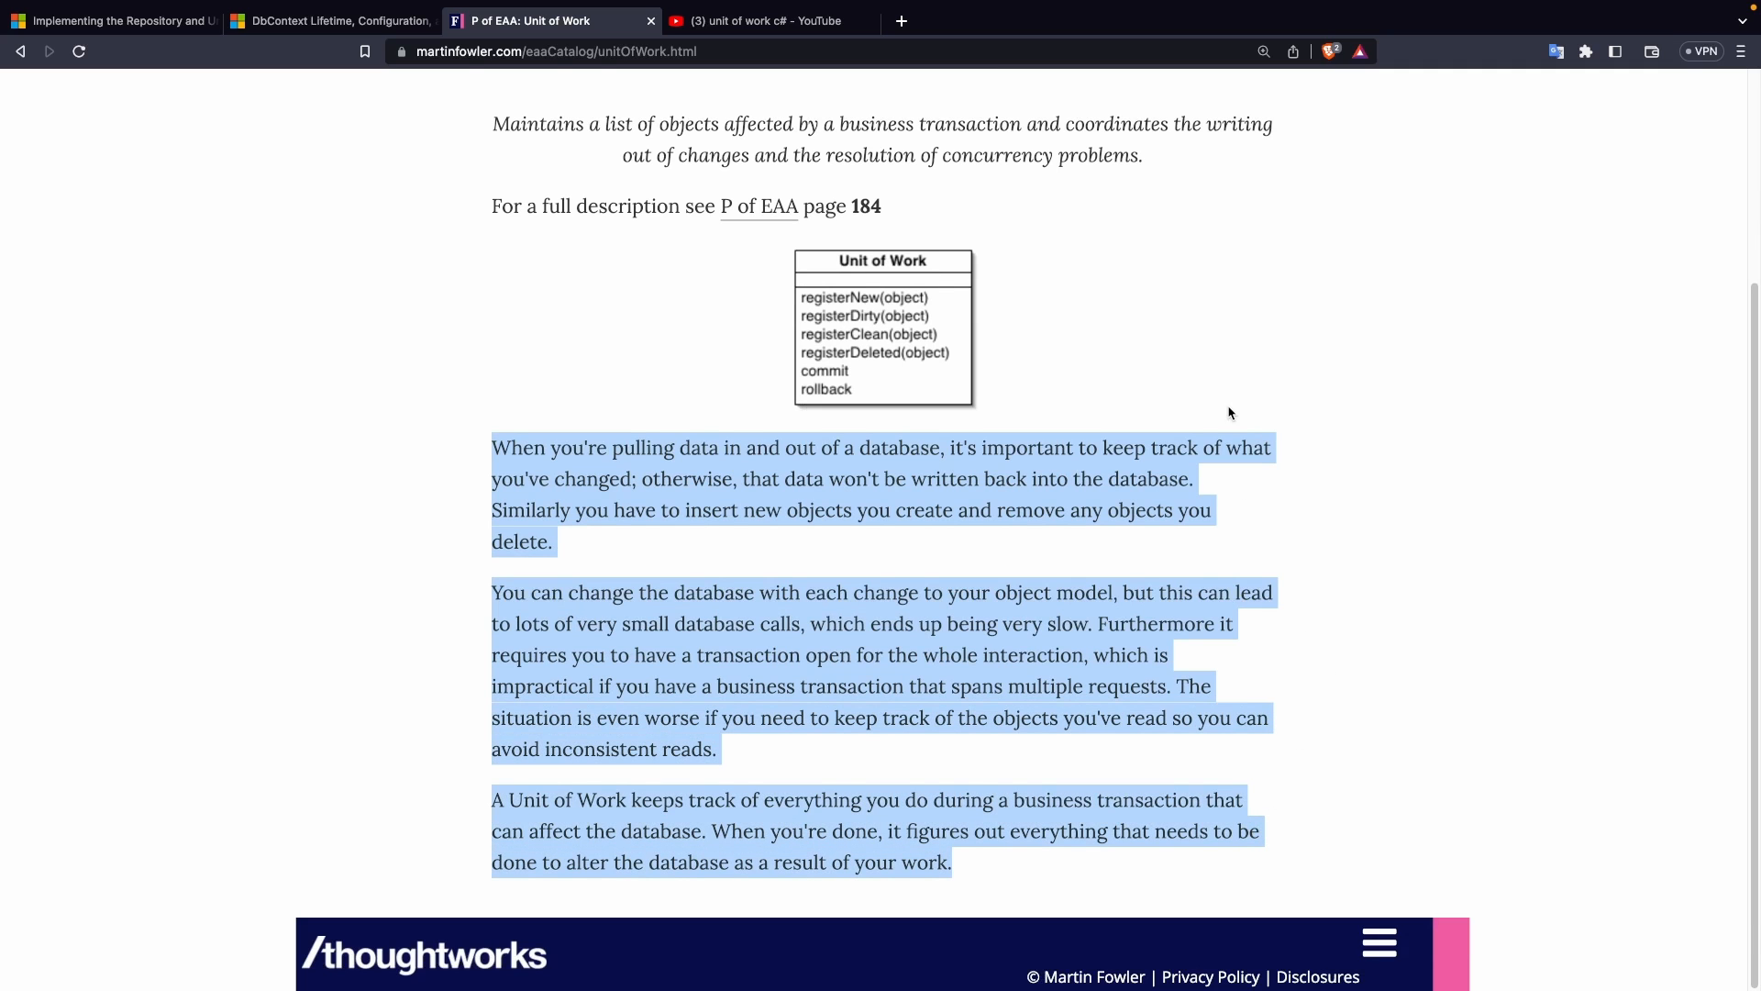
mouse_move(112, 20)
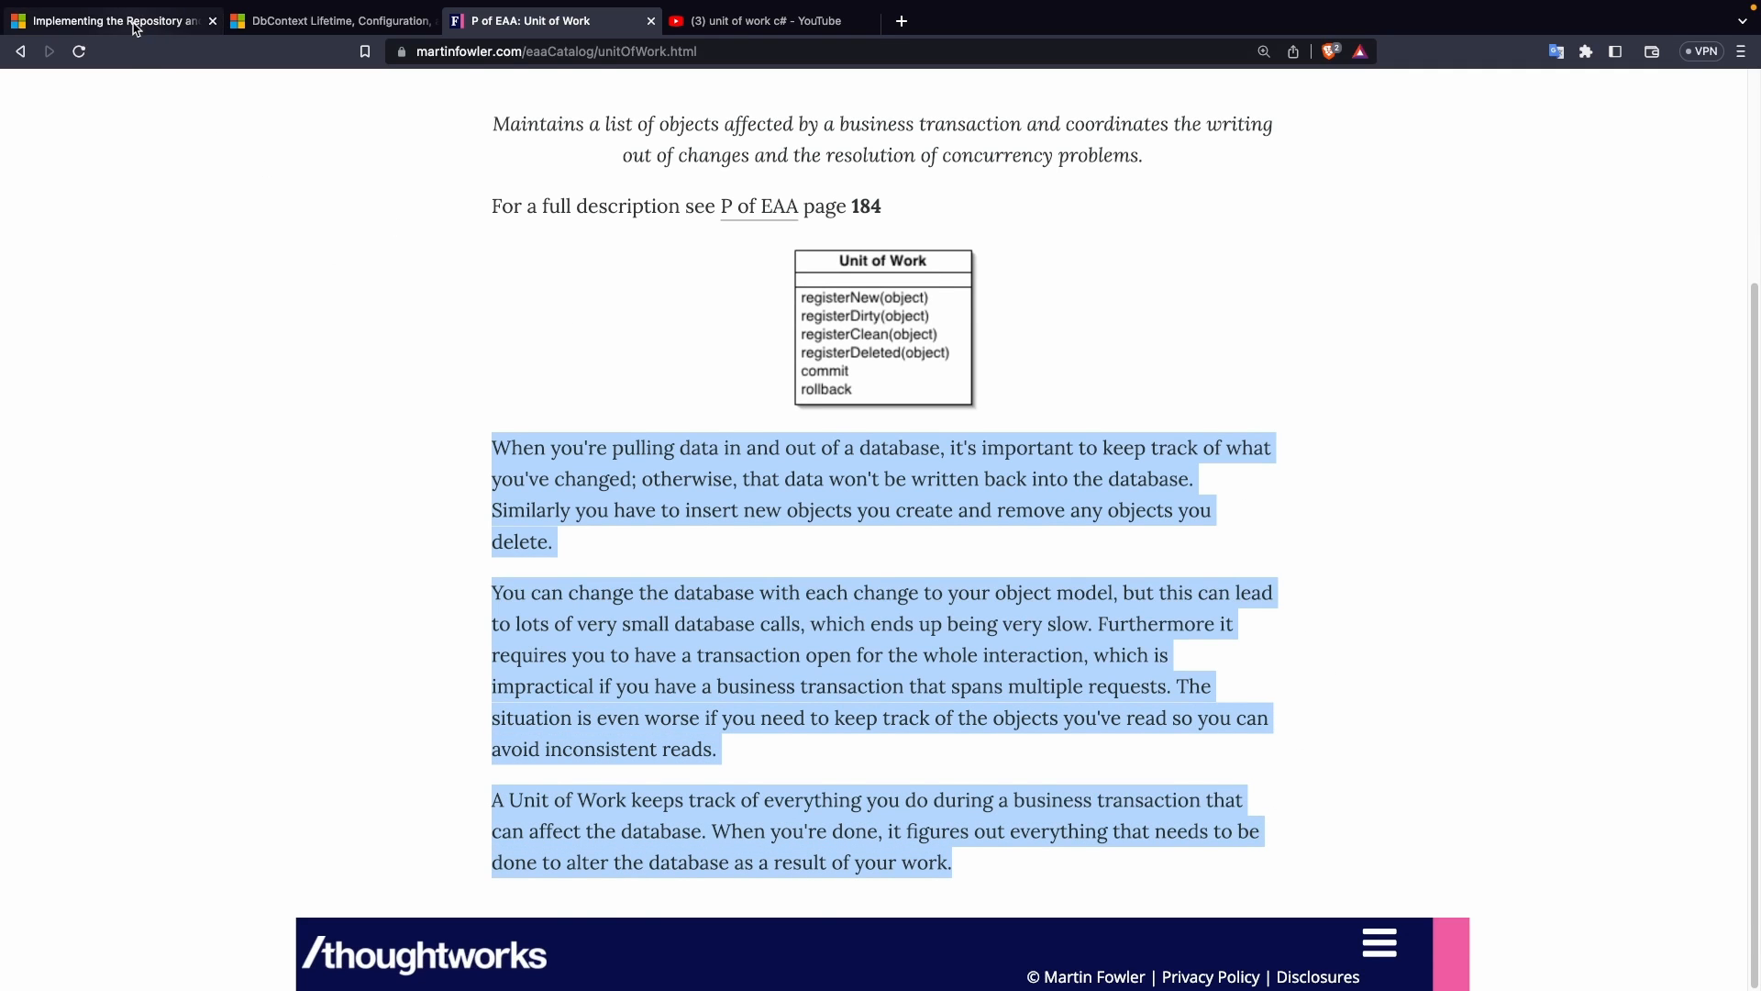
Step: Return to the 'Implementing the Repository' tab showing the UnitOfWork class code
left_click(112, 20)
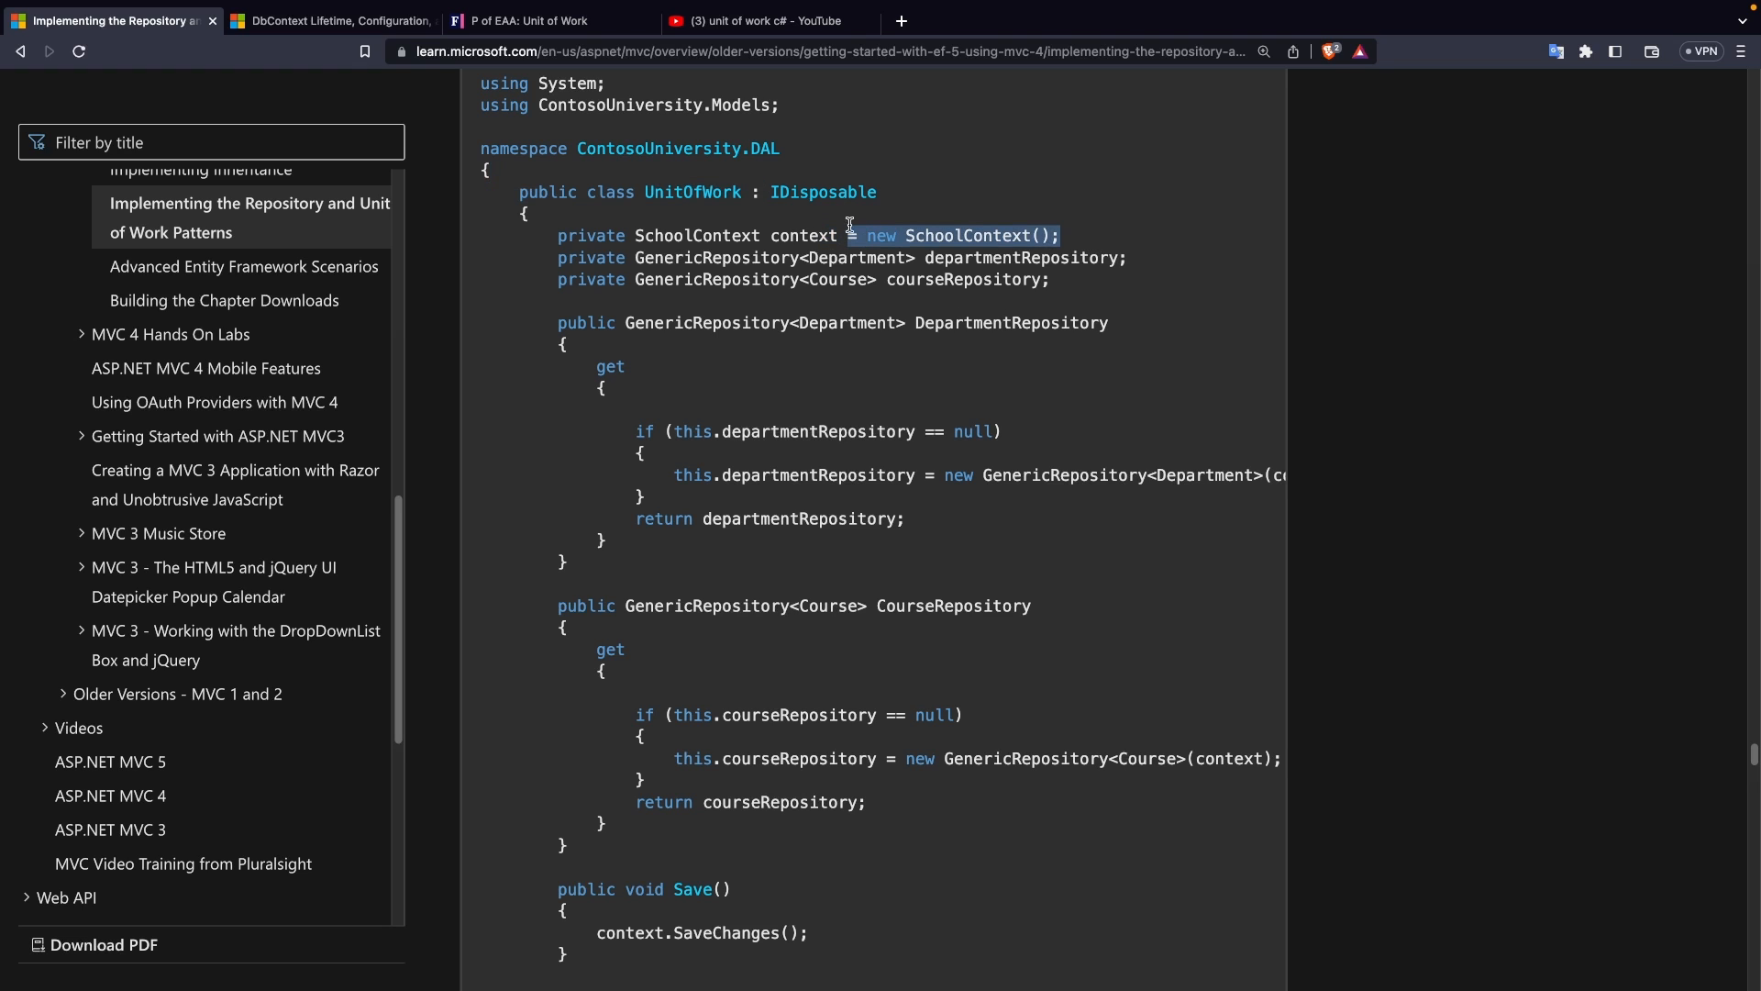
mouse_move(1034, 221)
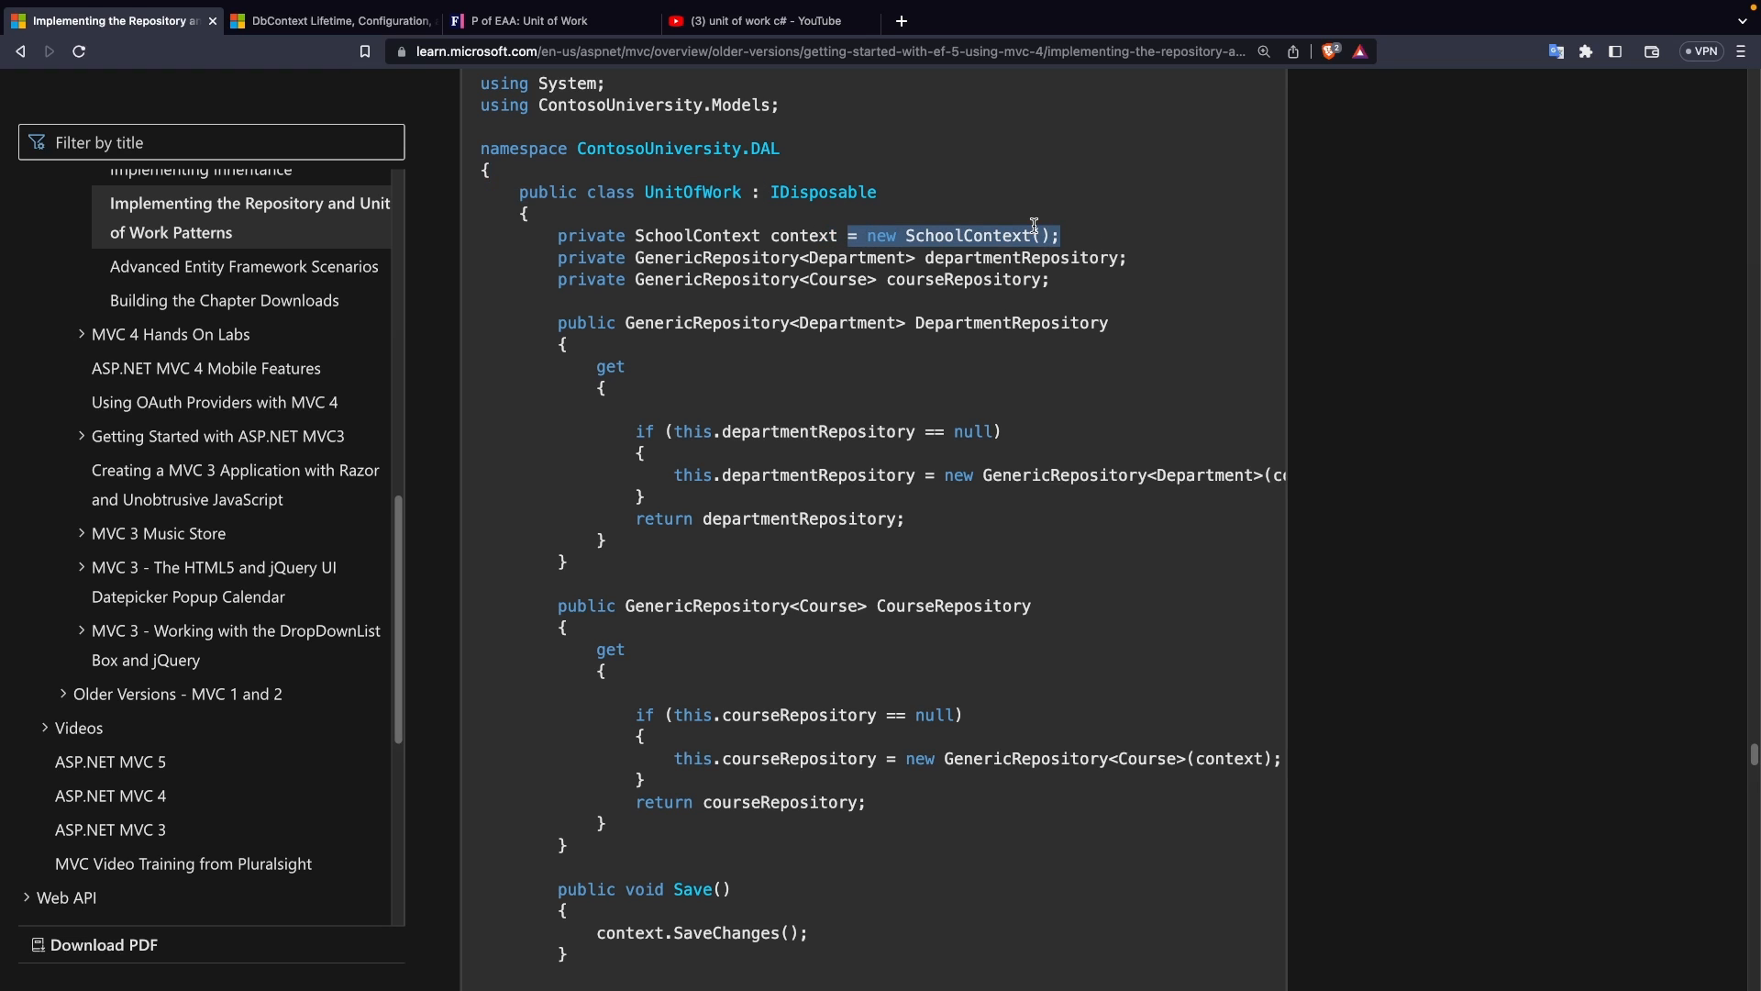